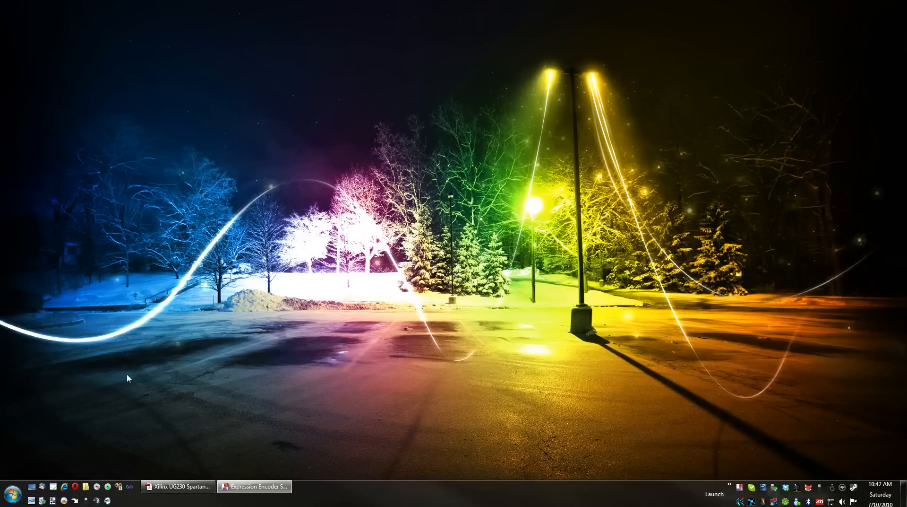
mouse_move(84, 411)
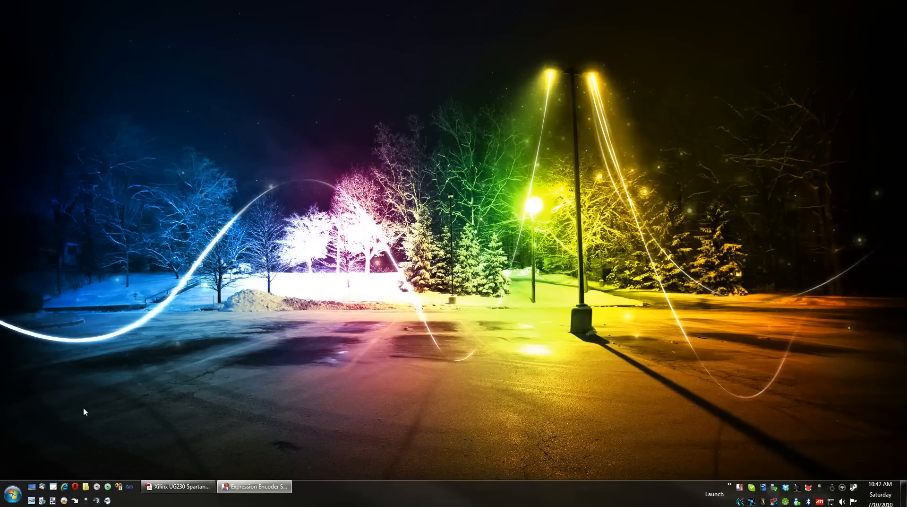
mouse_move(32, 499)
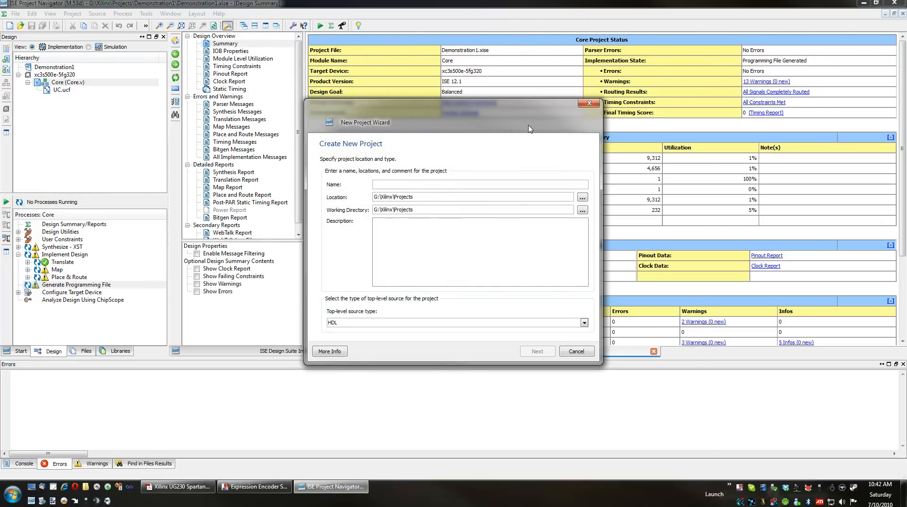
Name the new project Demo1 and confirm HDL as the top-level source type
text(Demo1)
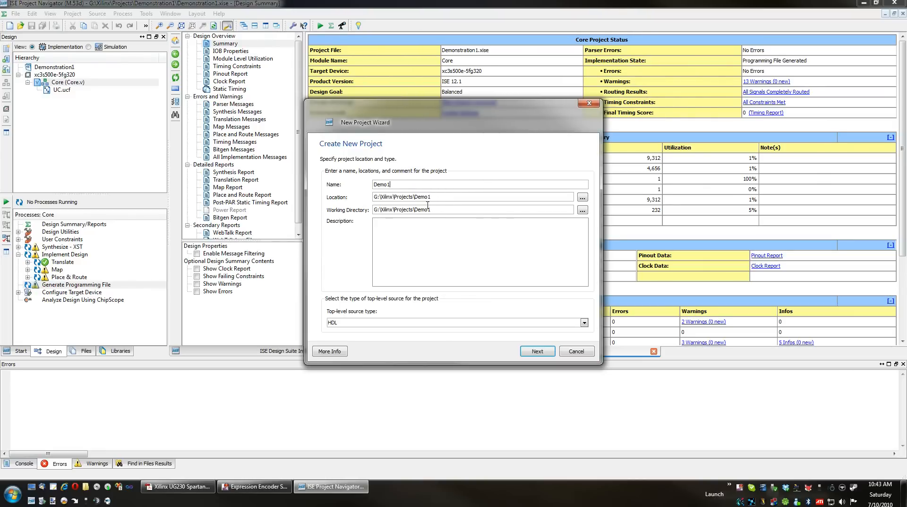
mouse_move(578, 325)
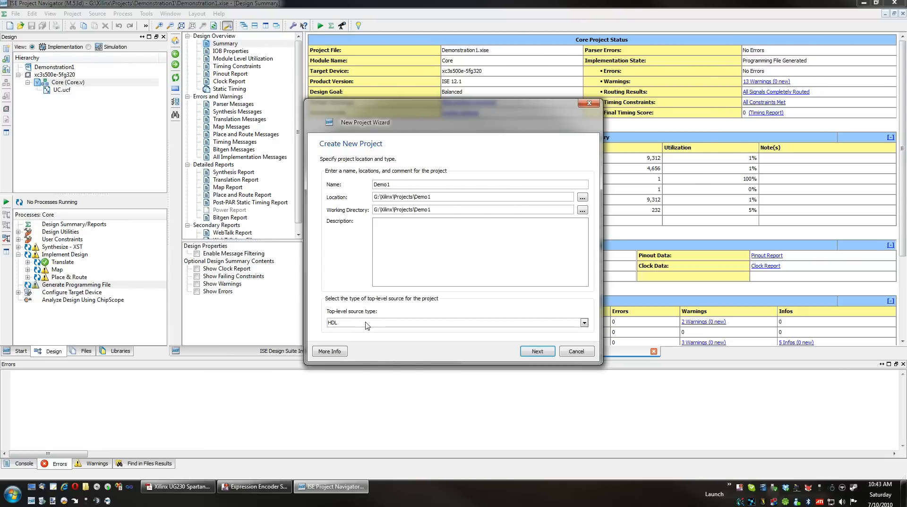
click(584, 322)
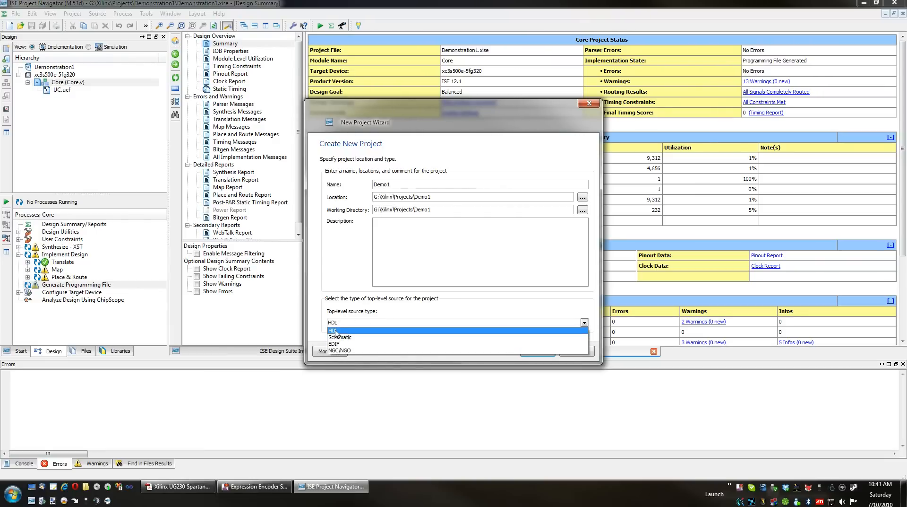
mouse_move(340, 337)
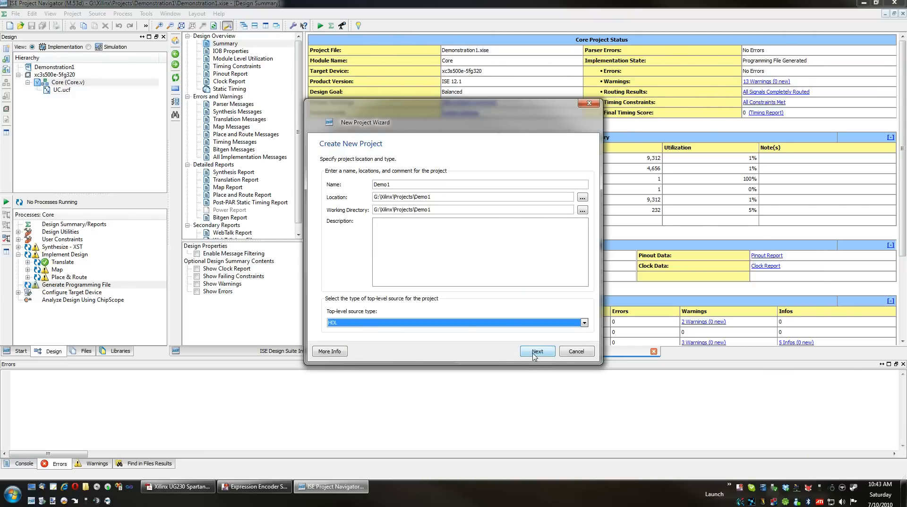
Target the Spartan3E family with device XC3S500E in the FG320 package
click(537, 351)
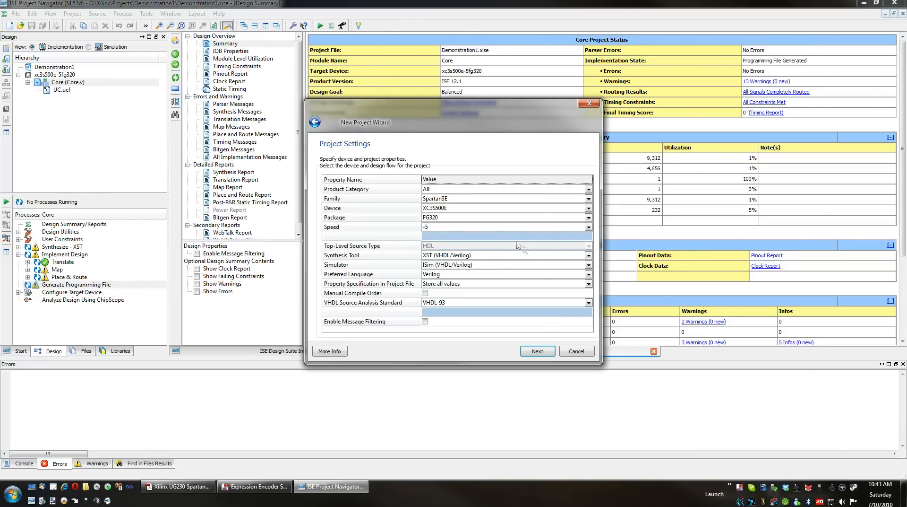
click(588, 189)
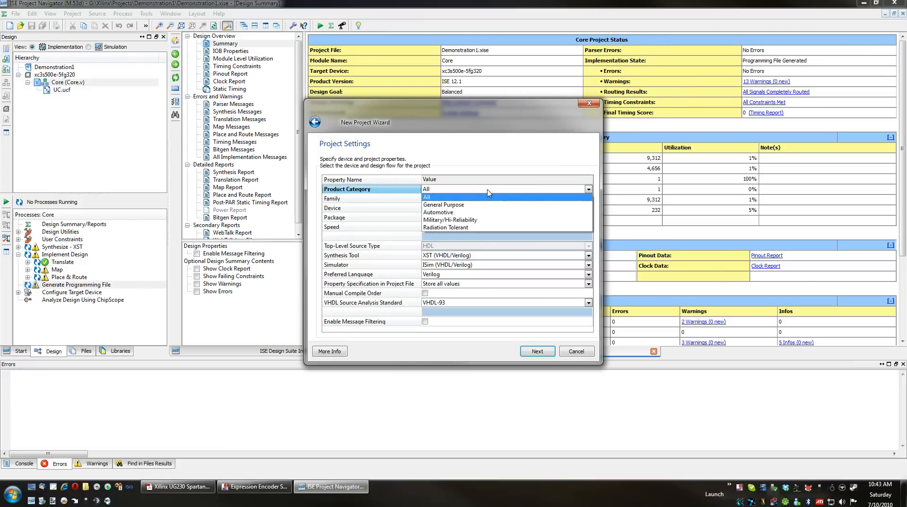
click(440, 198)
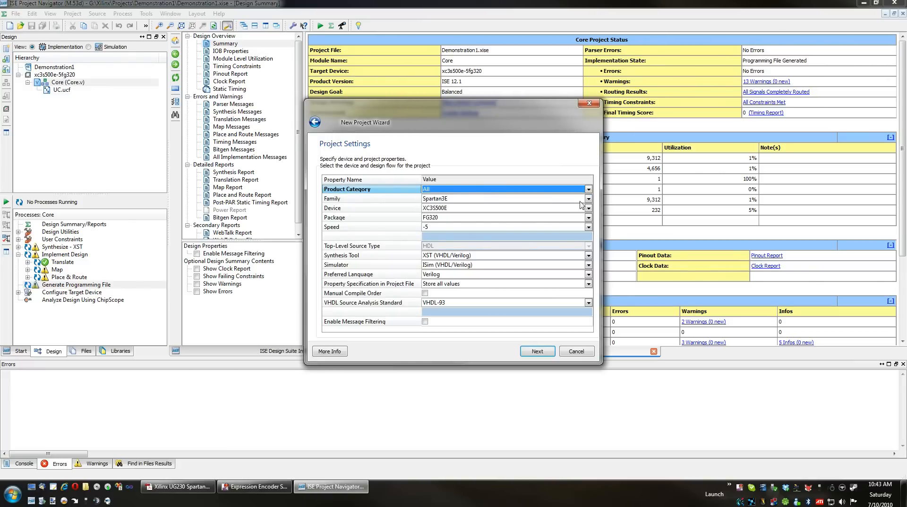
click(588, 198)
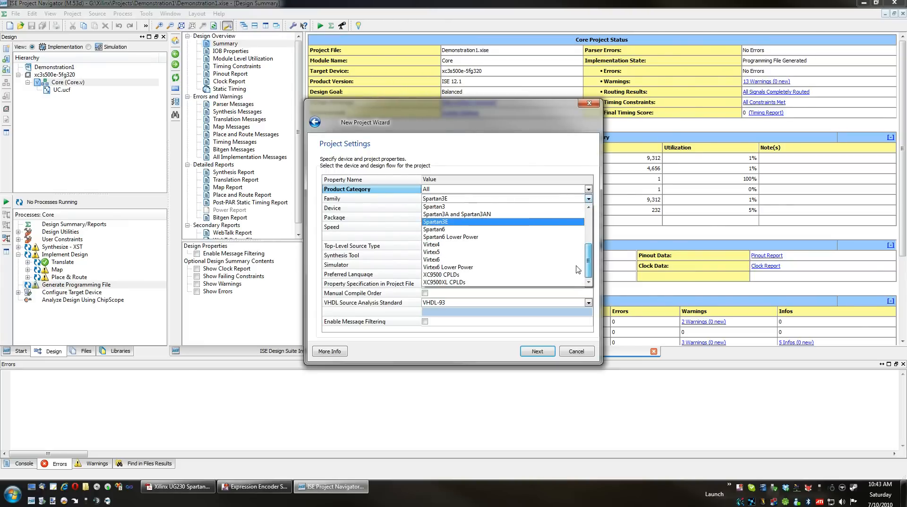
scroll(down, 3)
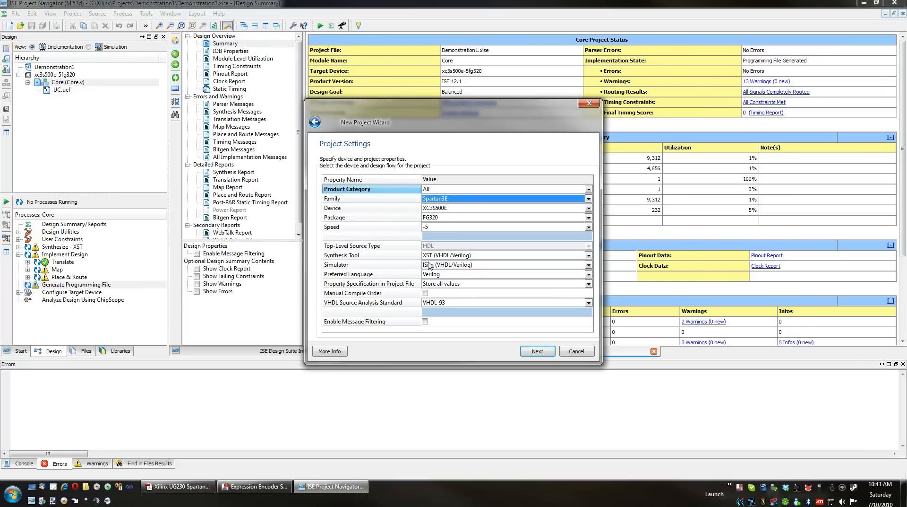
click(589, 208)
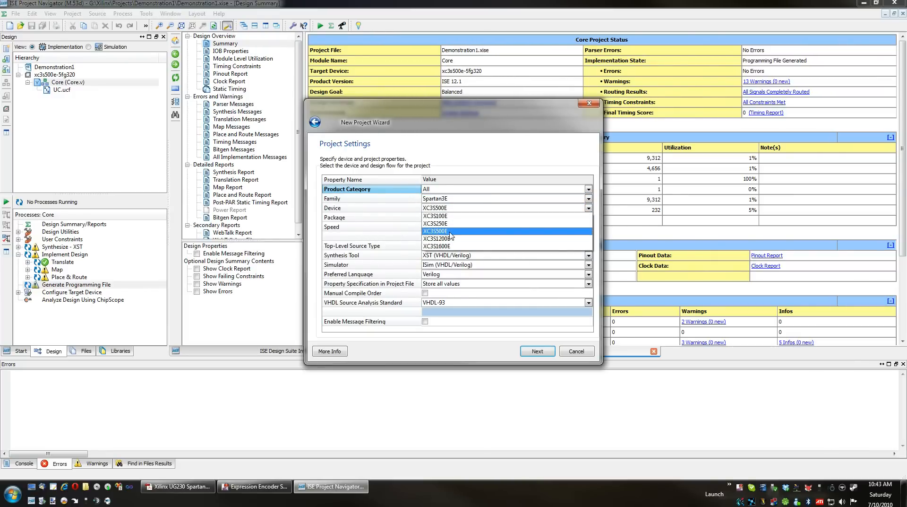
click(588, 217)
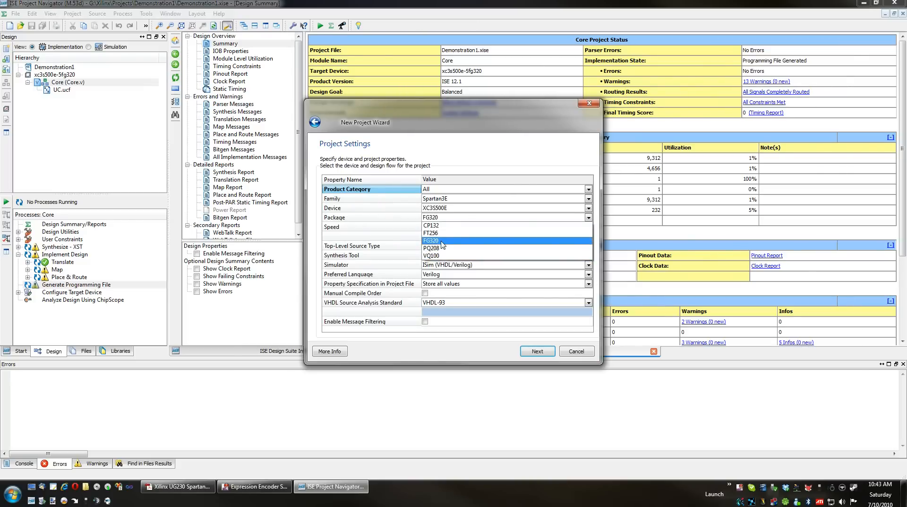
click(433, 240)
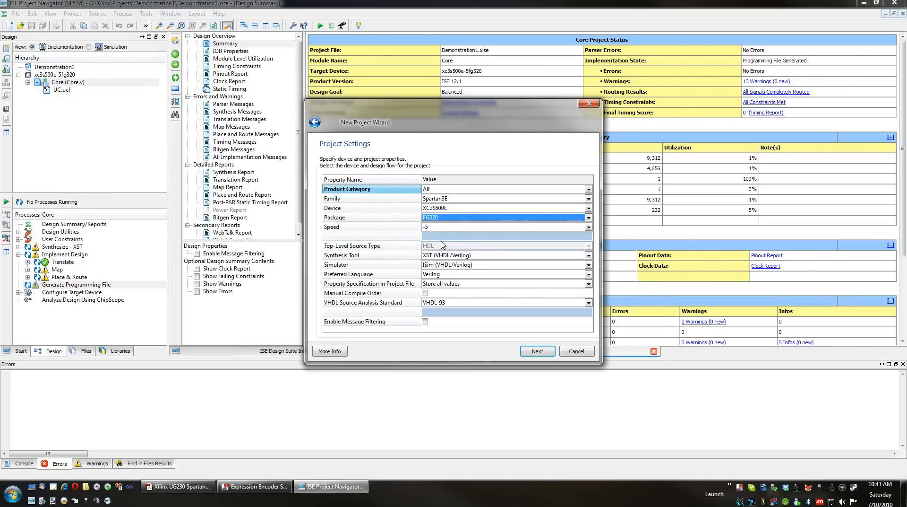
mouse_move(451, 223)
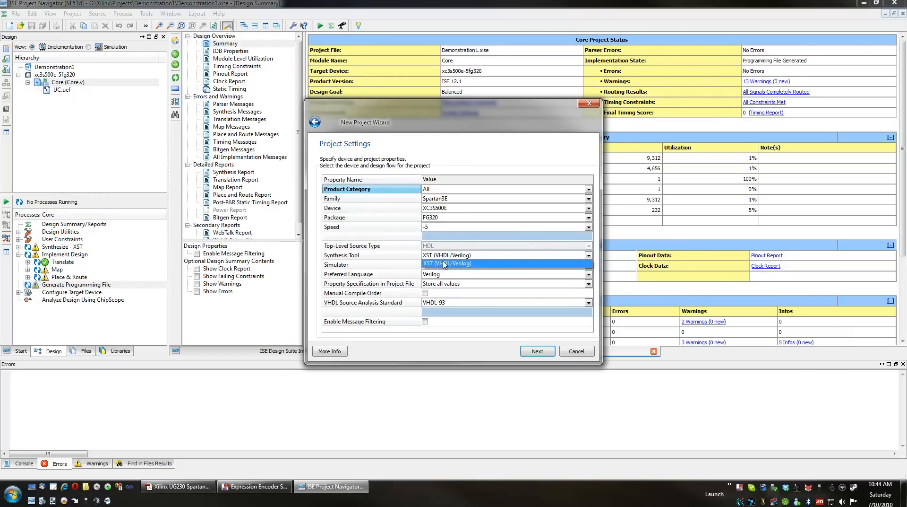
Use XST synthesis, ISim simulation and Verilog, then proceed to the summary
click(446, 255)
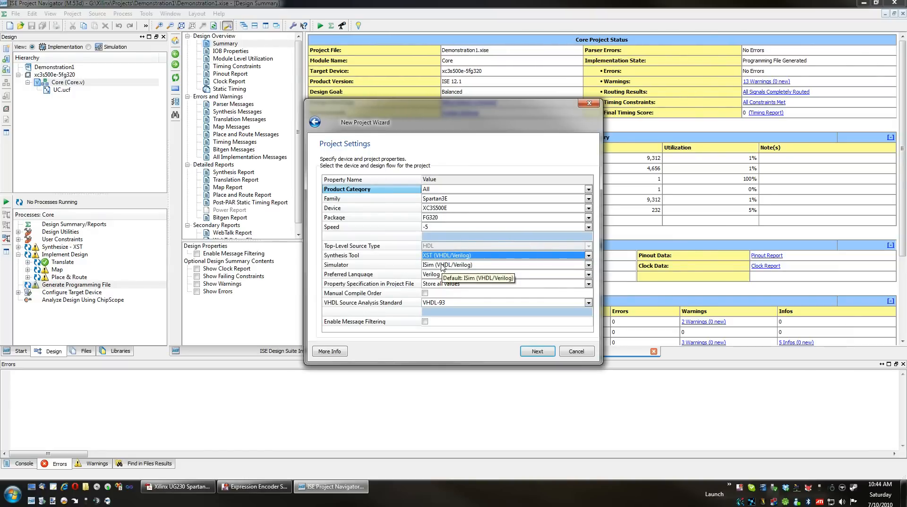
click(588, 265)
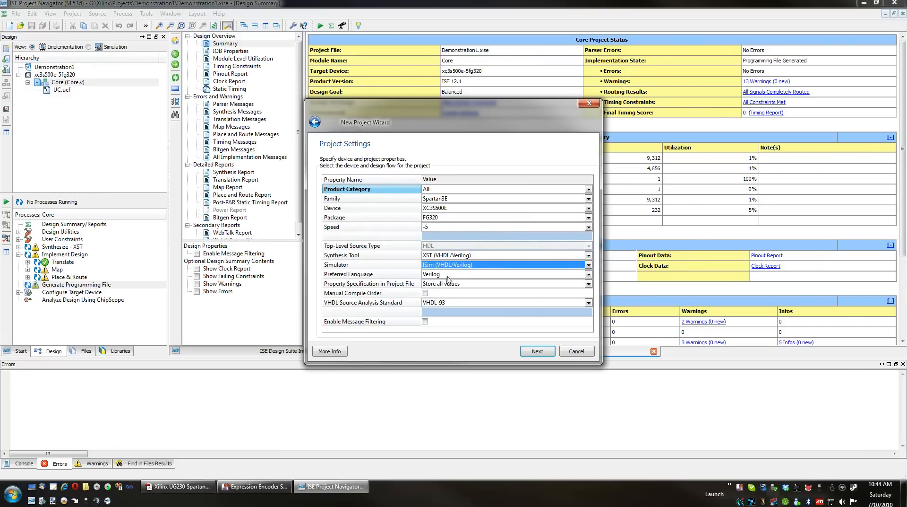
click(588, 274)
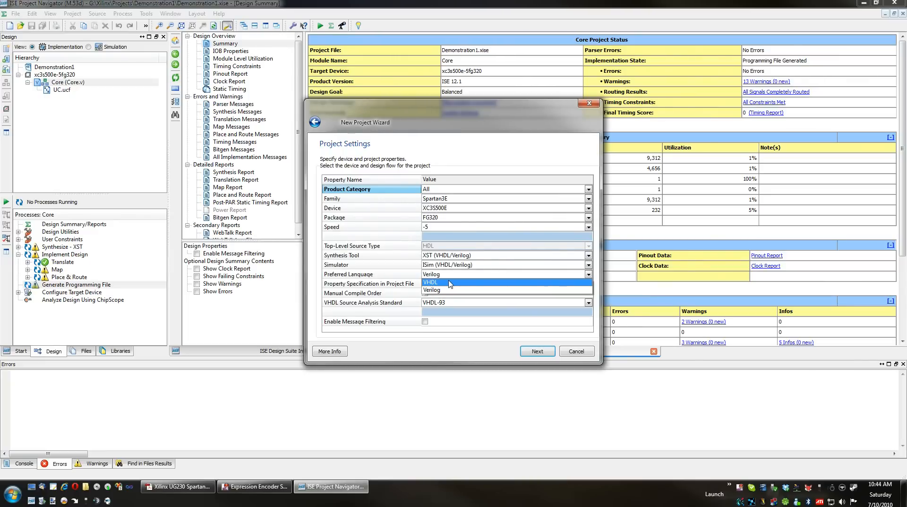
mouse_move(443, 289)
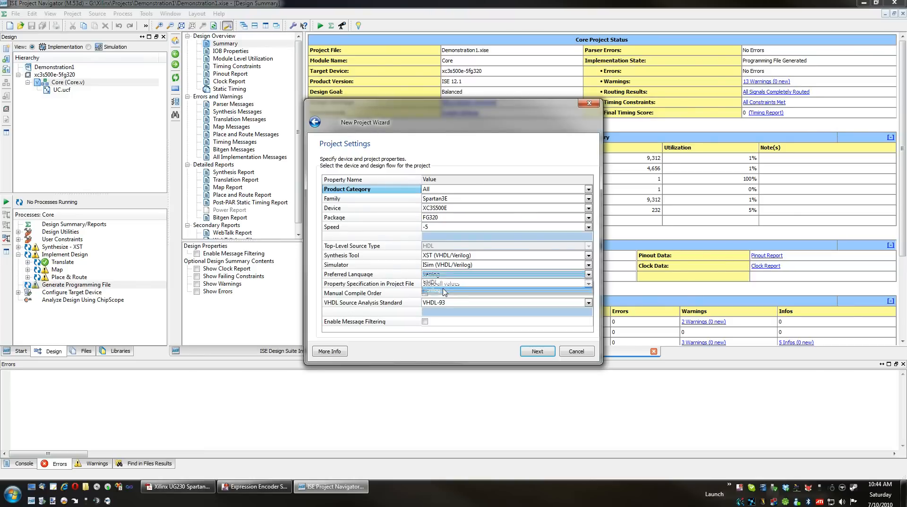
click(444, 293)
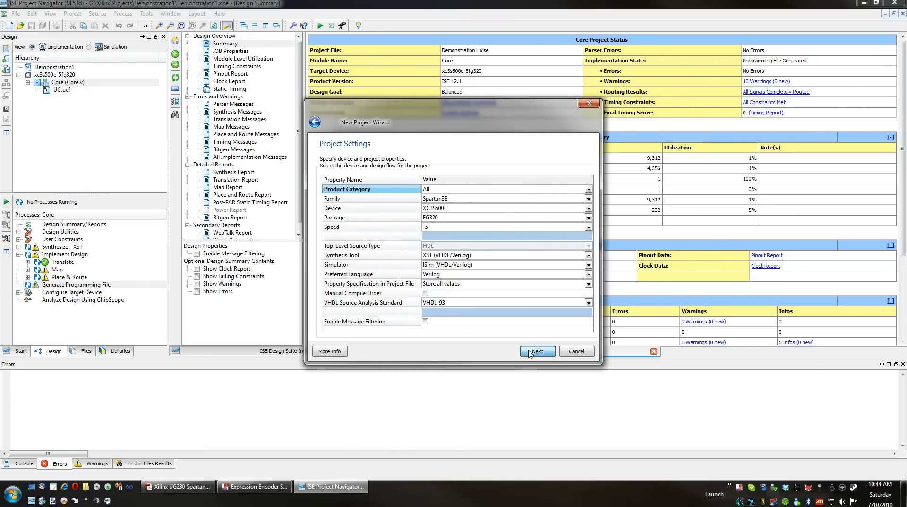
click(537, 351)
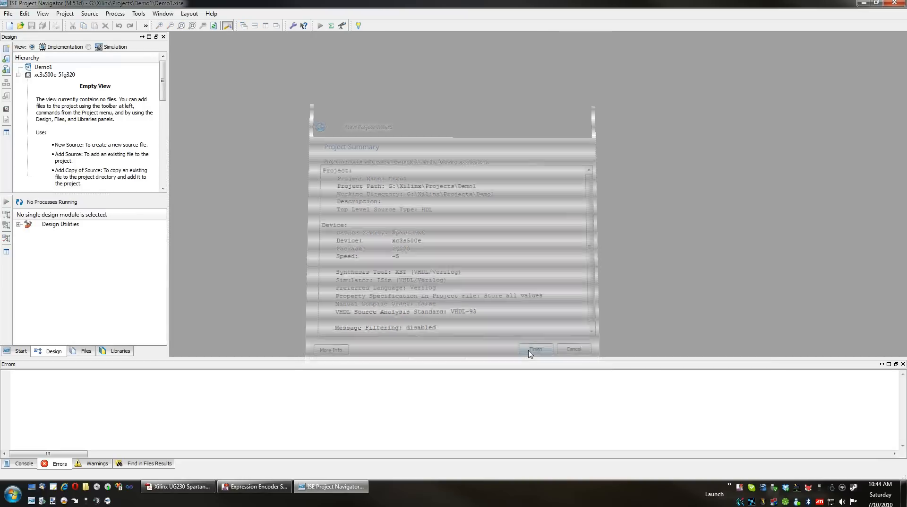
Finish the Demo1 project and bring up source options on the xc3s500e-5fg320 node
click(534, 347)
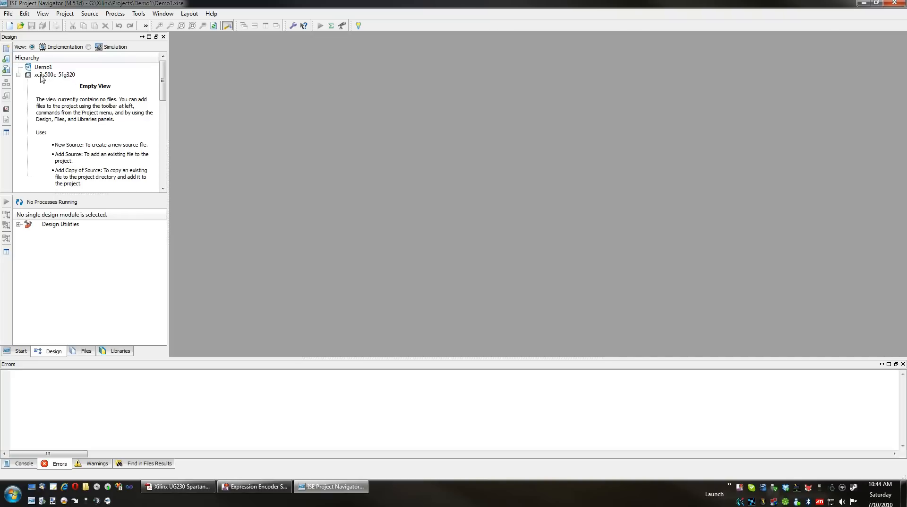
right_click(54, 67)
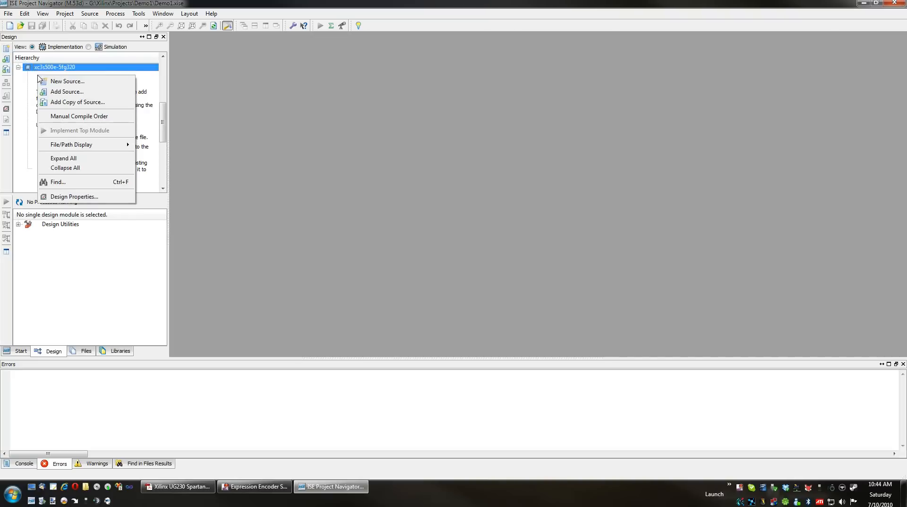
mouse_move(67, 81)
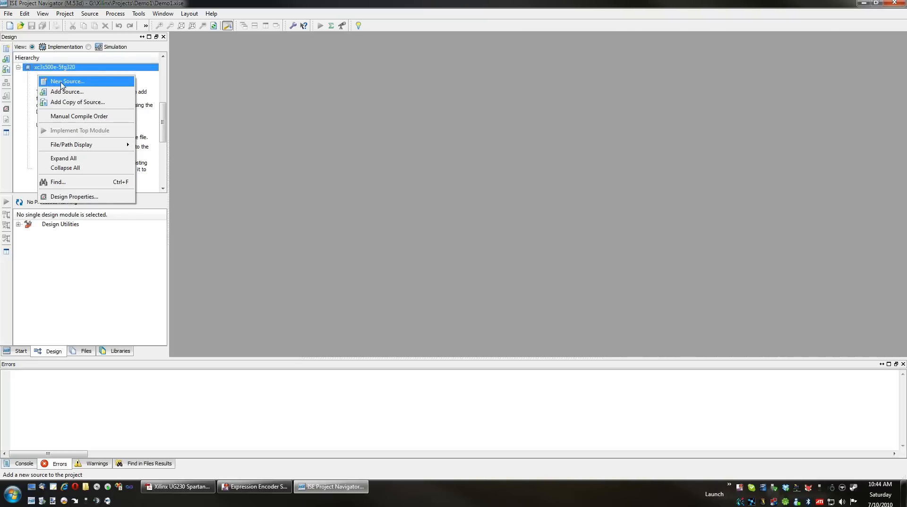
Start a new Verilog Module source named Core and continue to port definition
click(67, 81)
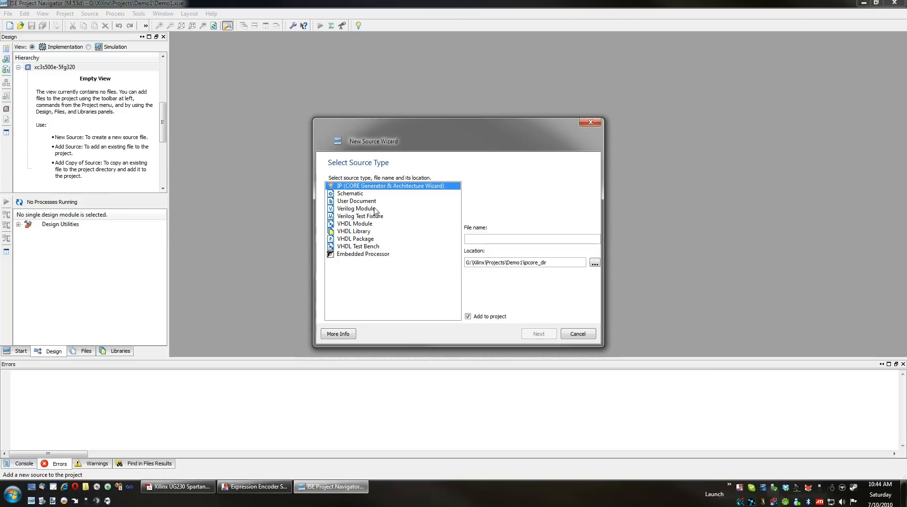
click(356, 209)
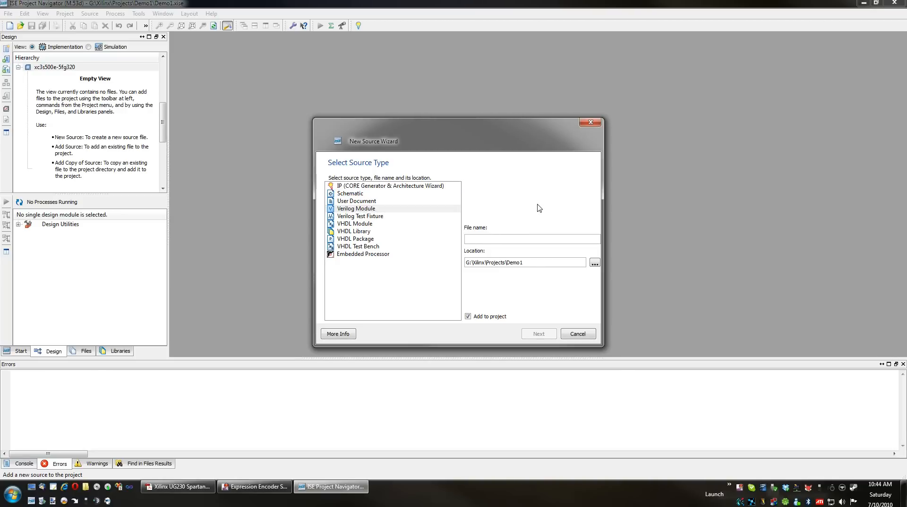
text(Core)
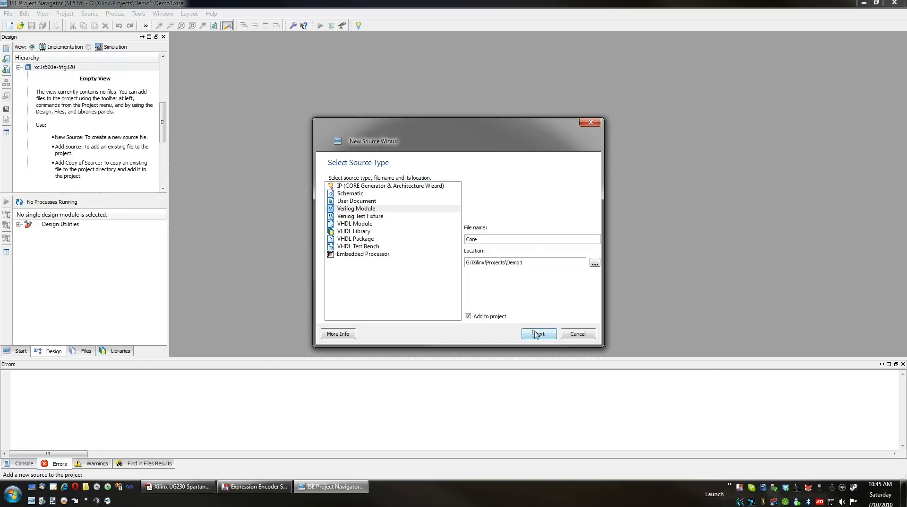
mouse_move(539, 336)
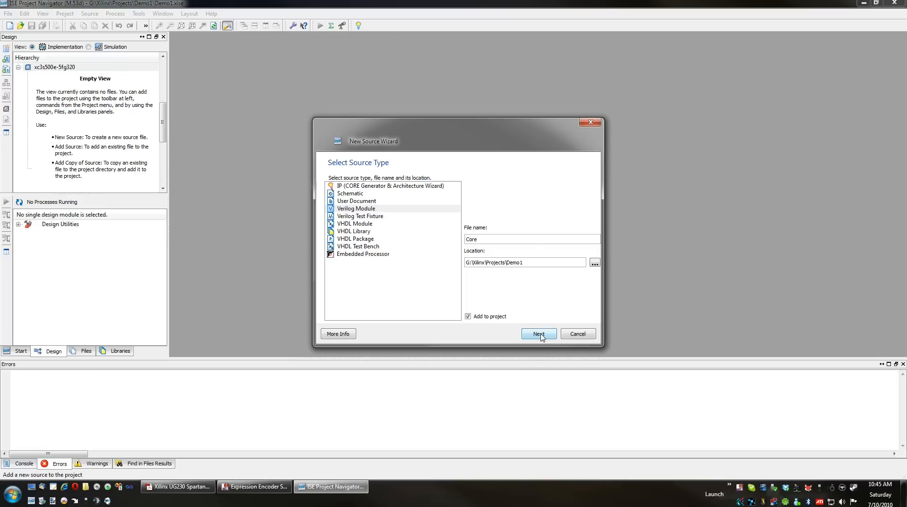
click(539, 333)
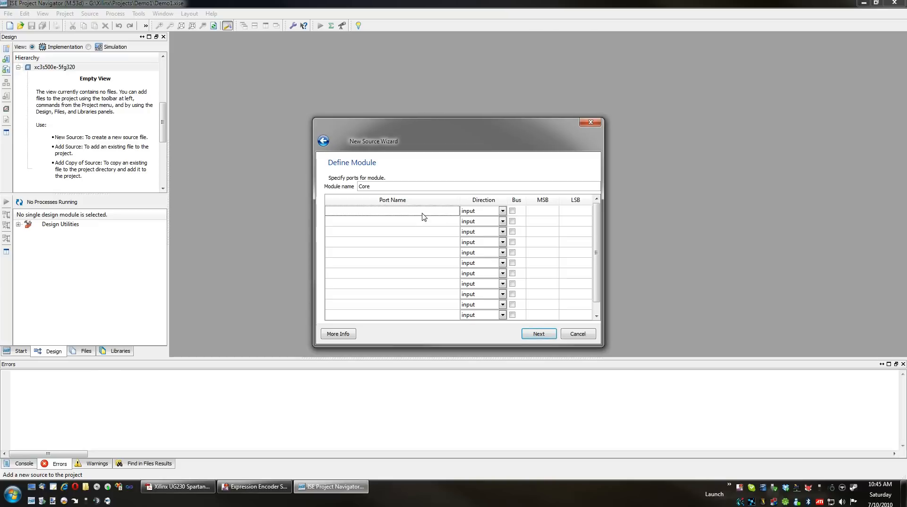
Define clk as the module's input port and view the summary
text(clk)
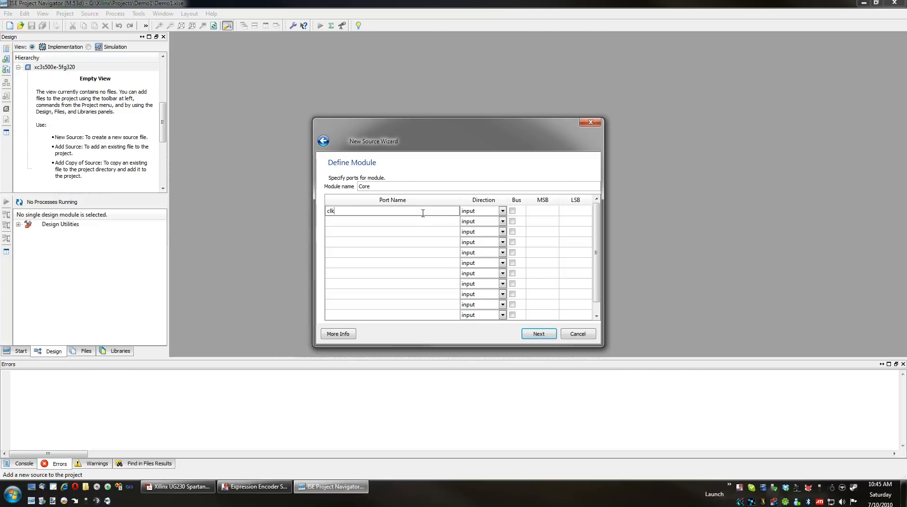
mouse_move(484, 216)
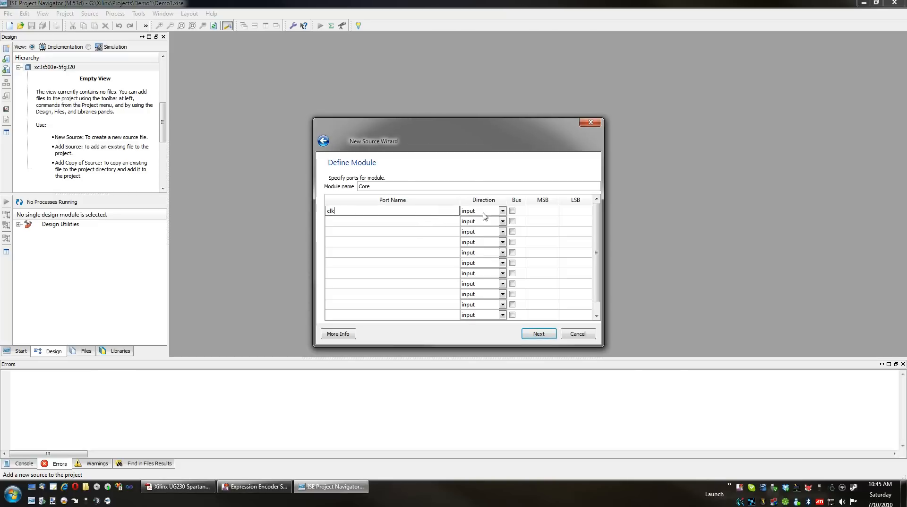
click(502, 211)
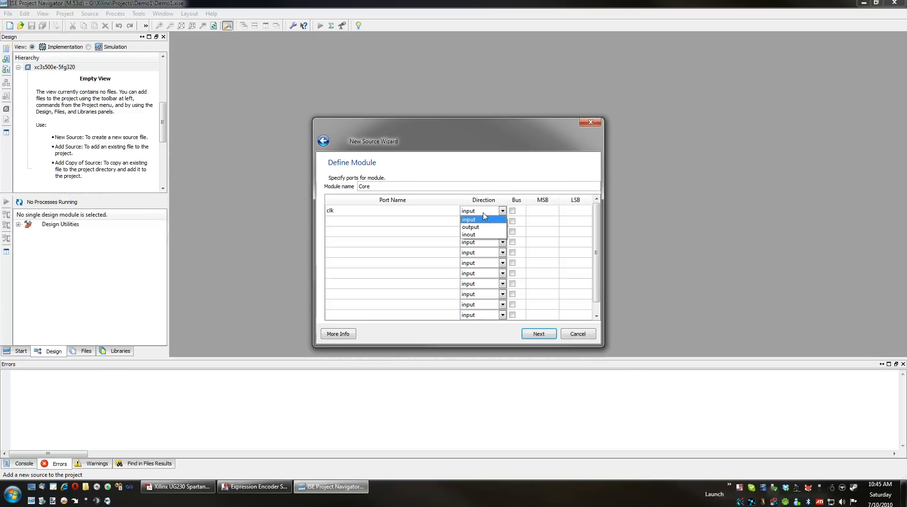
click(468, 218)
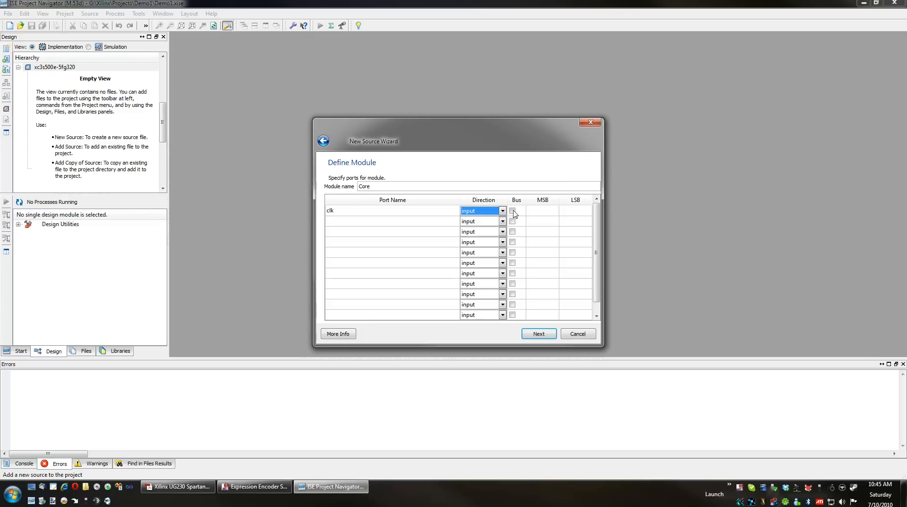
mouse_move(544, 204)
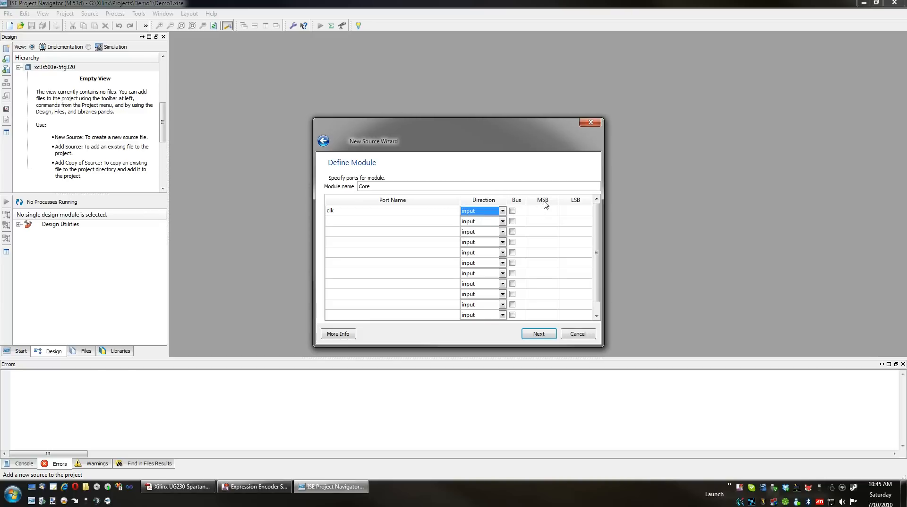
mouse_move(579, 207)
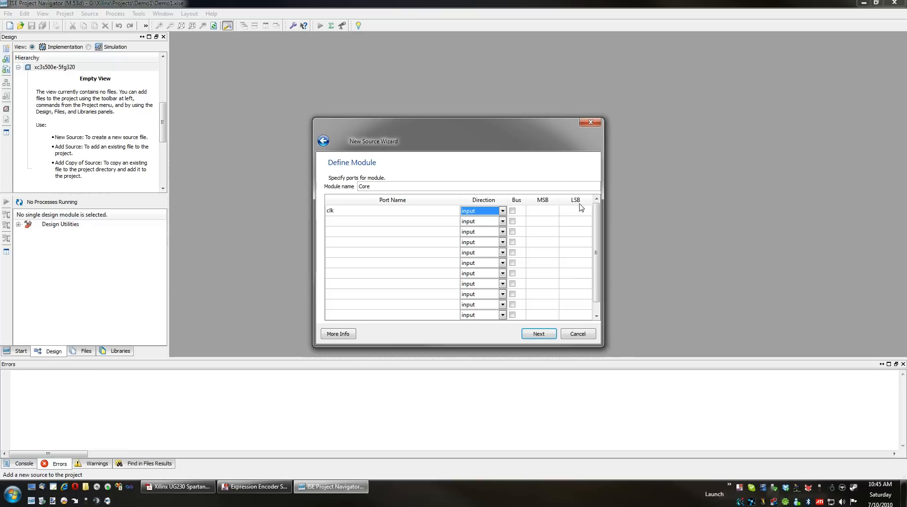
mouse_move(545, 226)
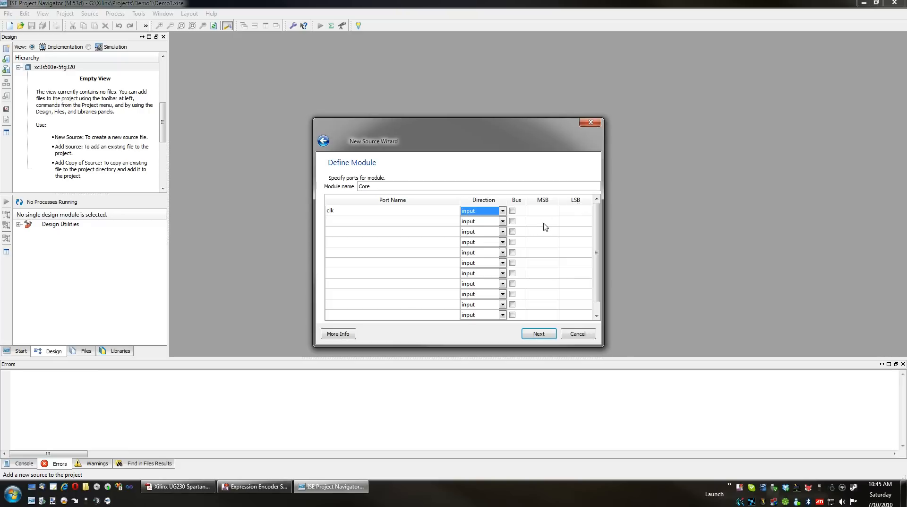
mouse_move(532, 214)
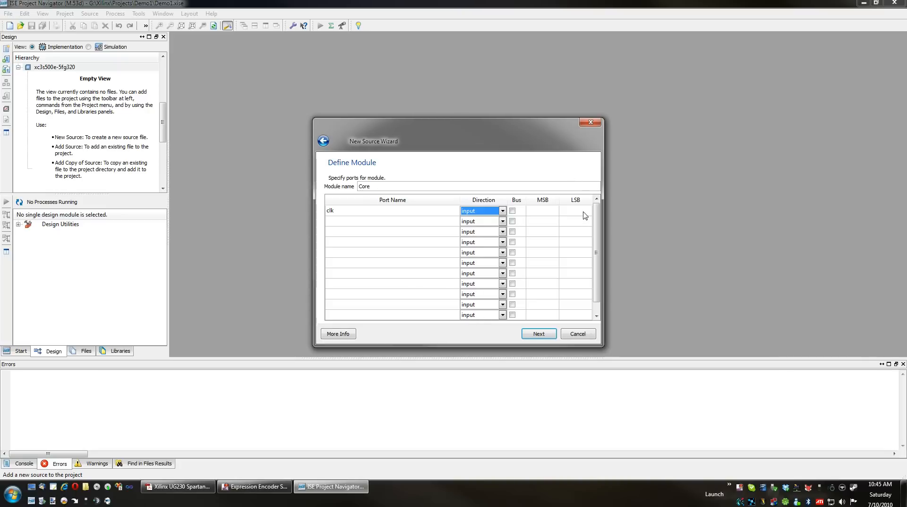
mouse_move(516, 215)
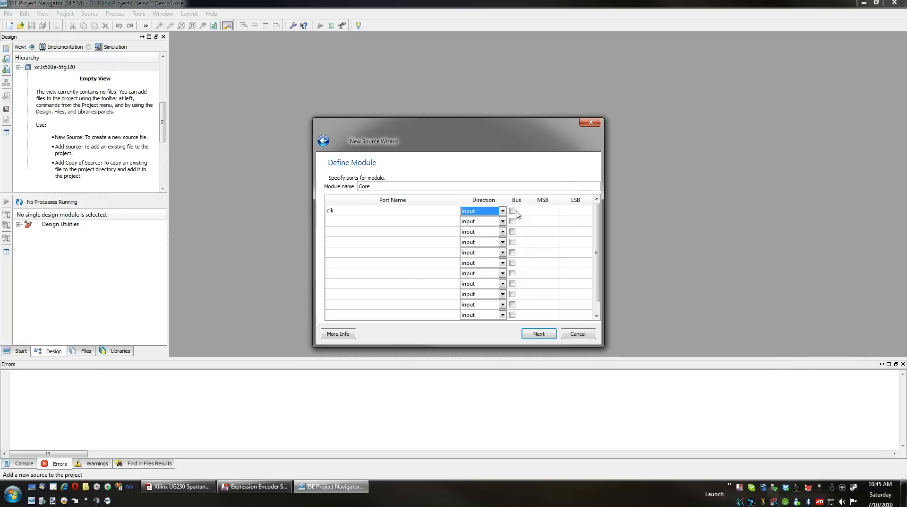
mouse_move(514, 214)
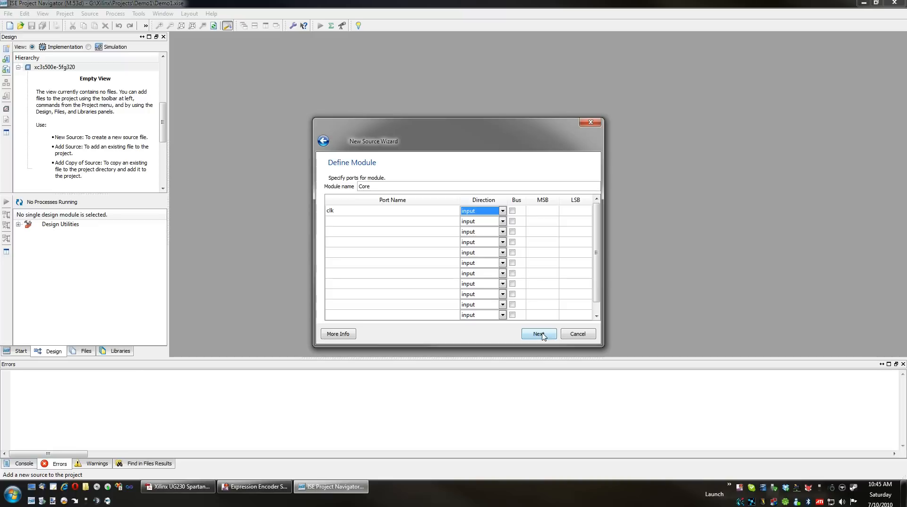
click(537, 334)
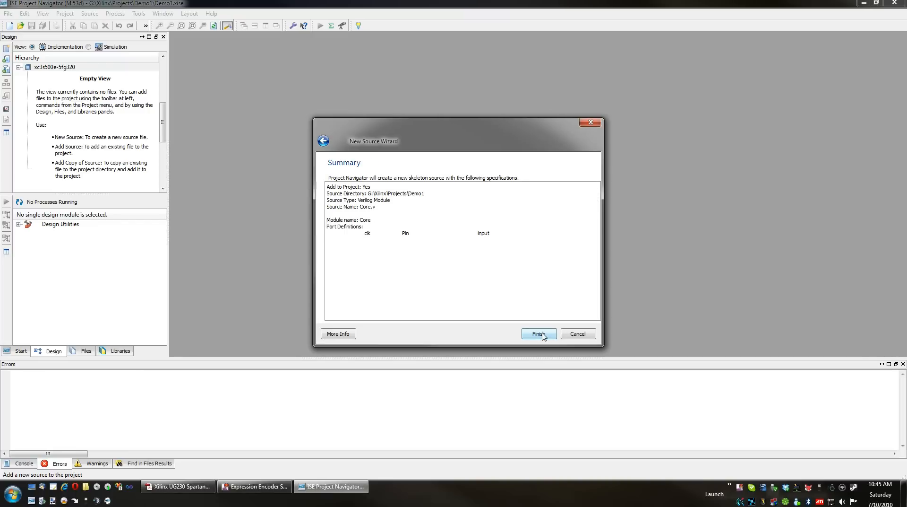
Create Core.v and start reindenting its clk port declaration in the editor
click(538, 333)
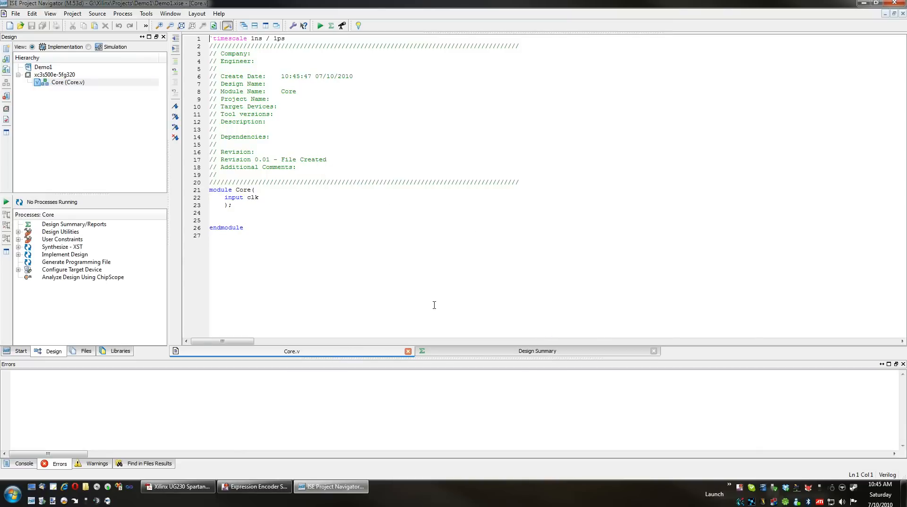
mouse_move(339, 221)
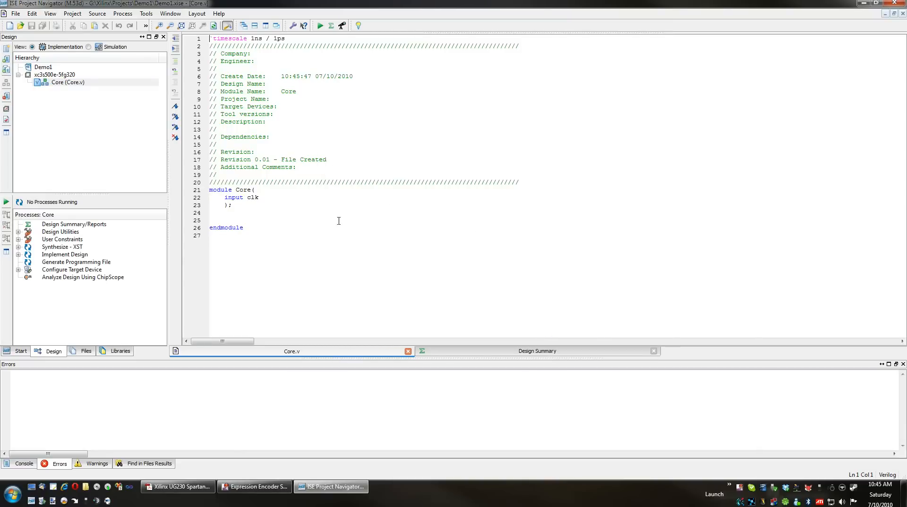
click(224, 201)
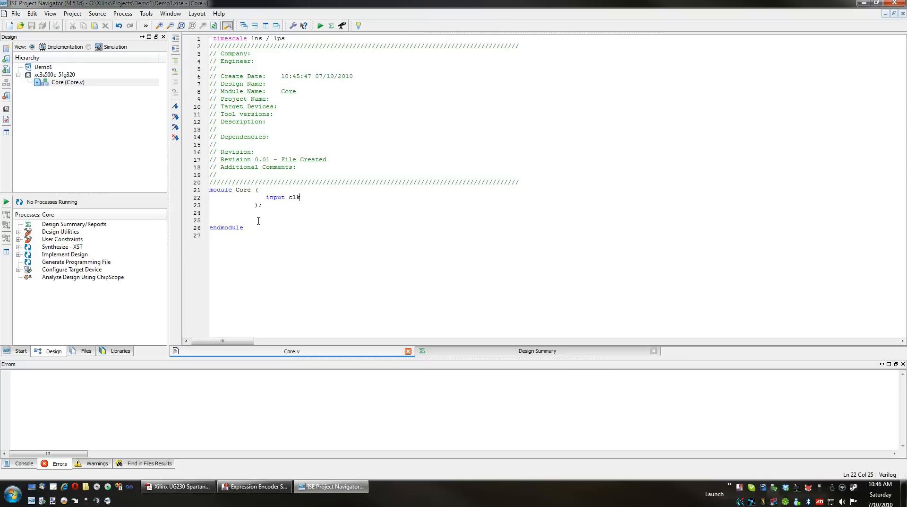
mouse_move(80, 107)
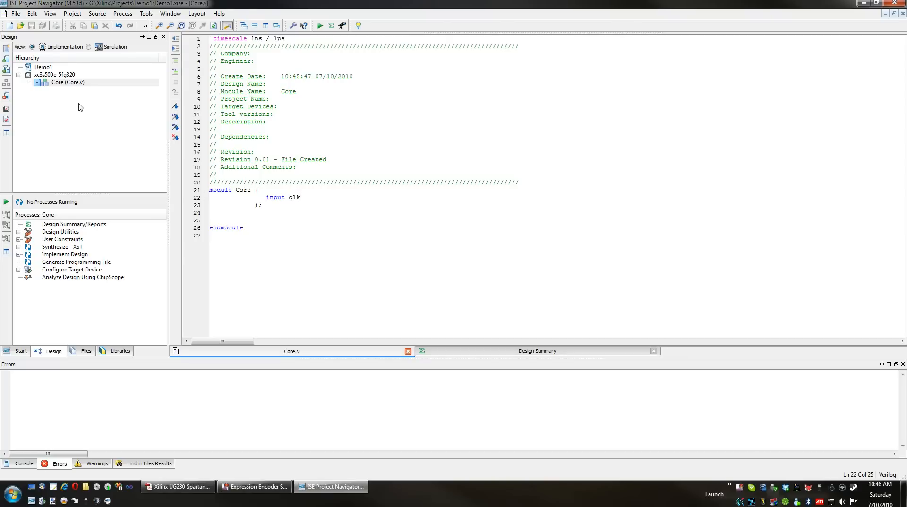
Add an Implementation Constraints File named UC to the project, associated with Core
right_click(67, 82)
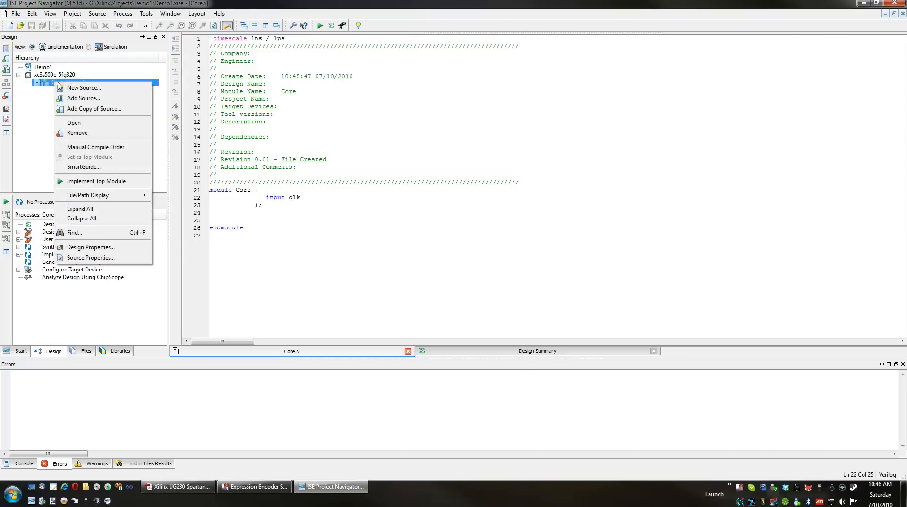
mouse_move(84, 87)
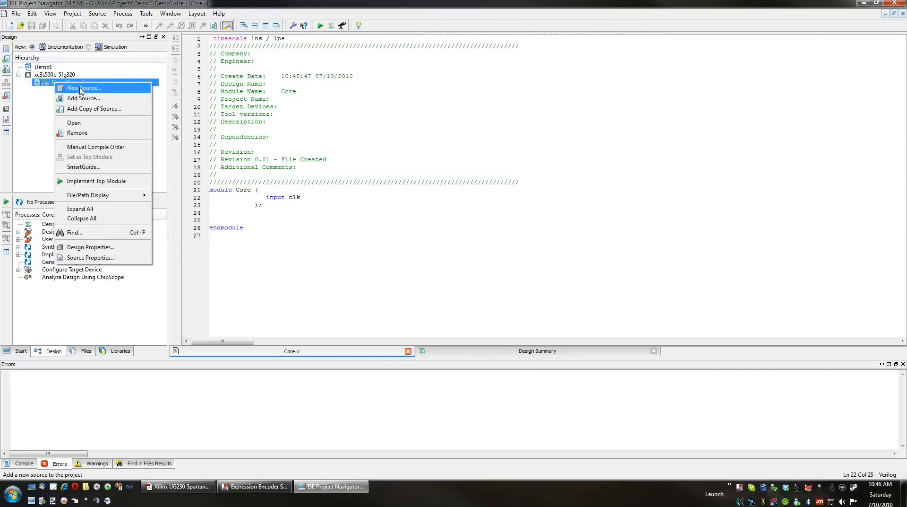
click(84, 87)
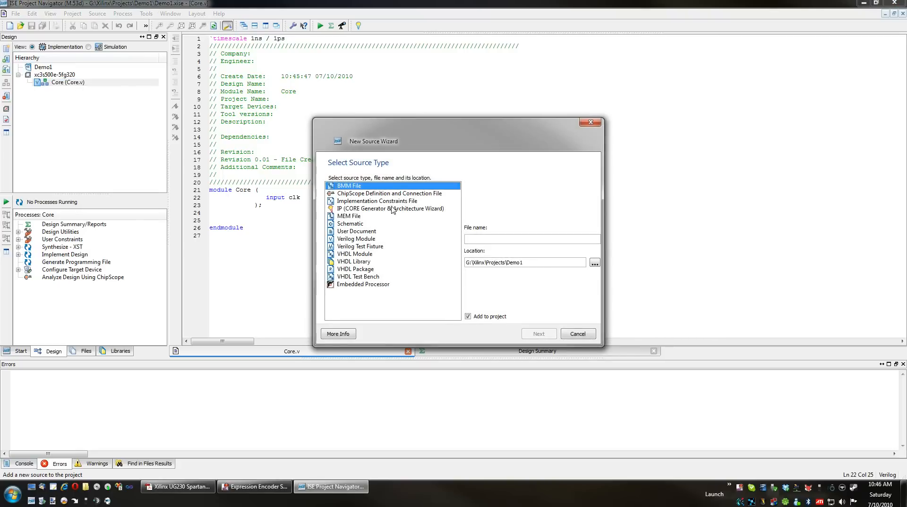
click(377, 201)
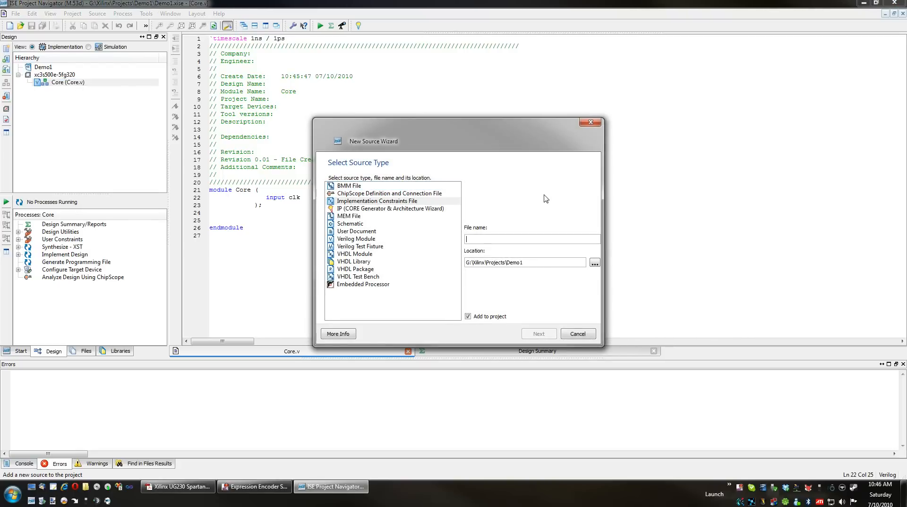
text(UC)
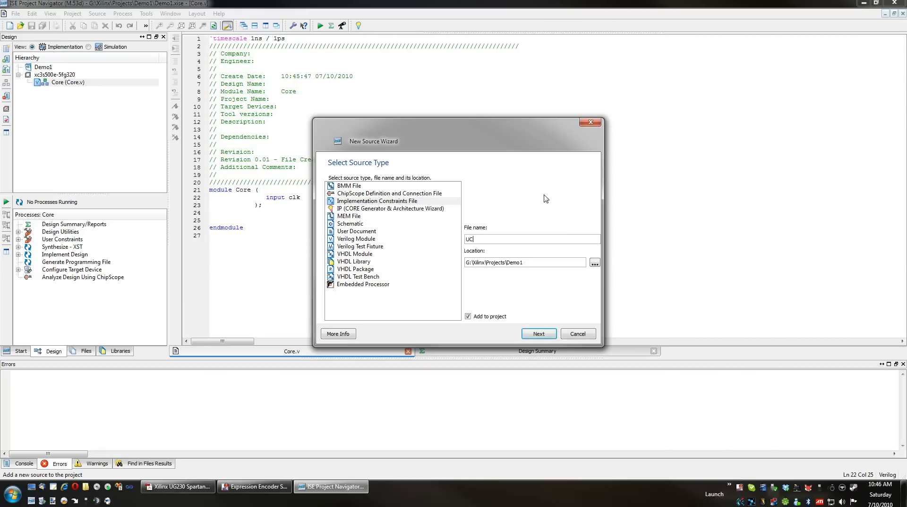
mouse_move(538, 230)
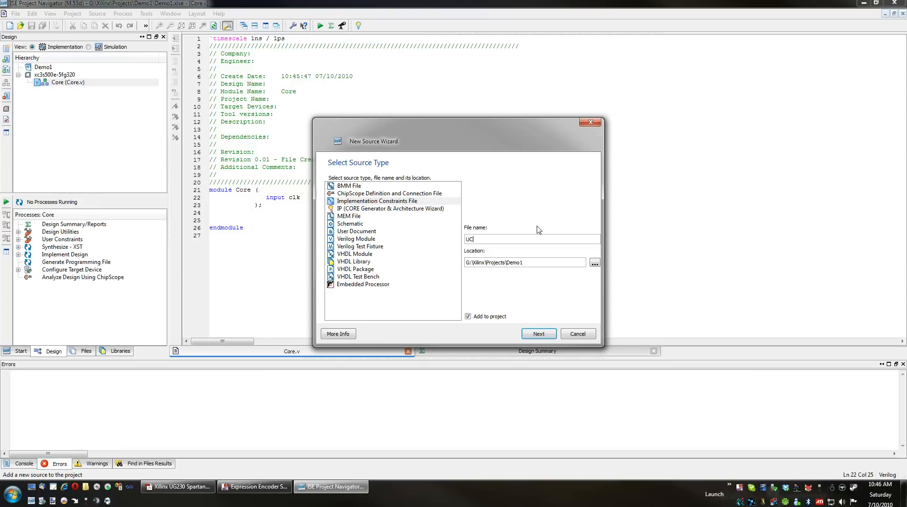
mouse_move(515, 313)
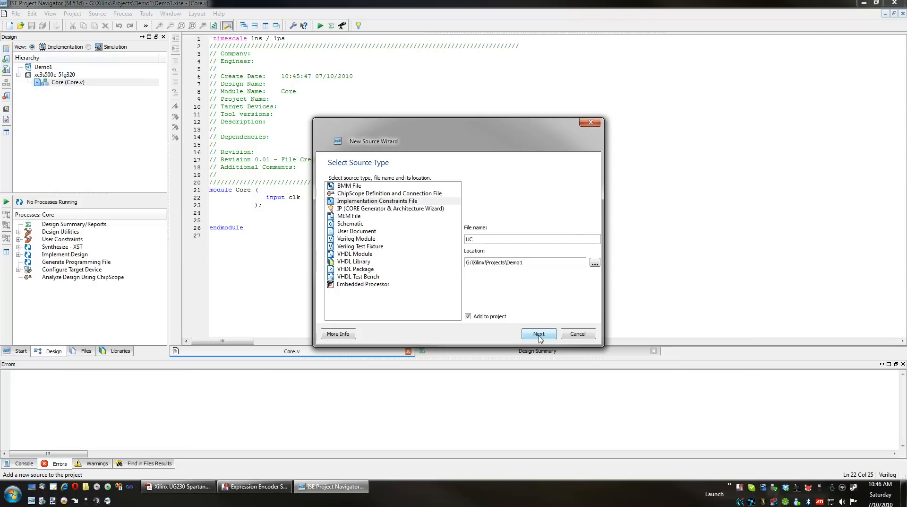
click(537, 333)
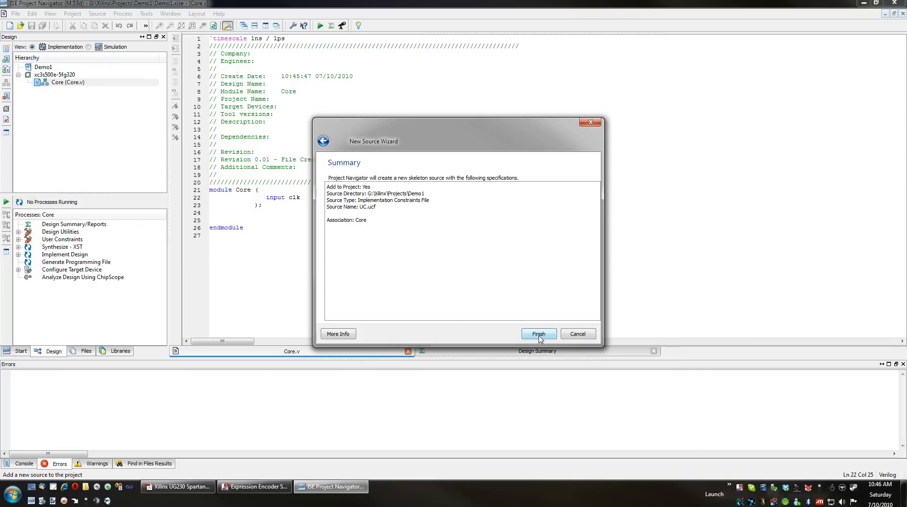
click(538, 333)
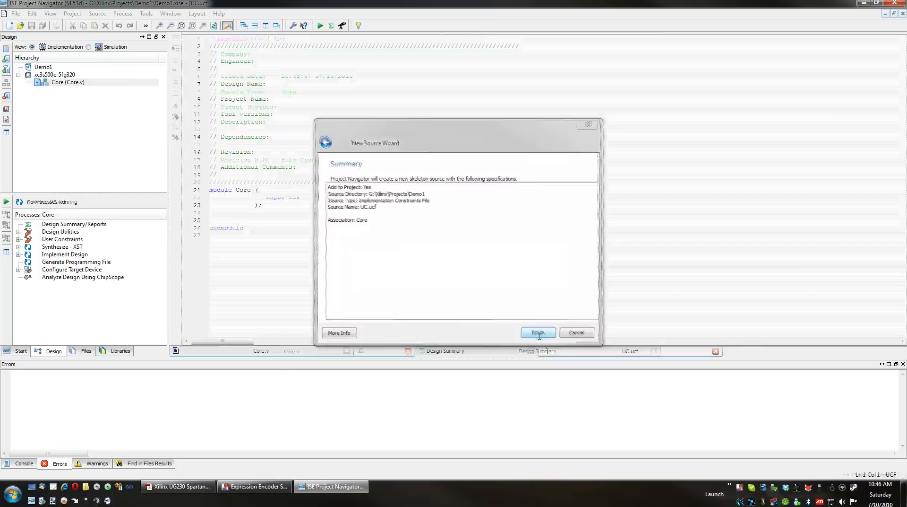
click(537, 332)
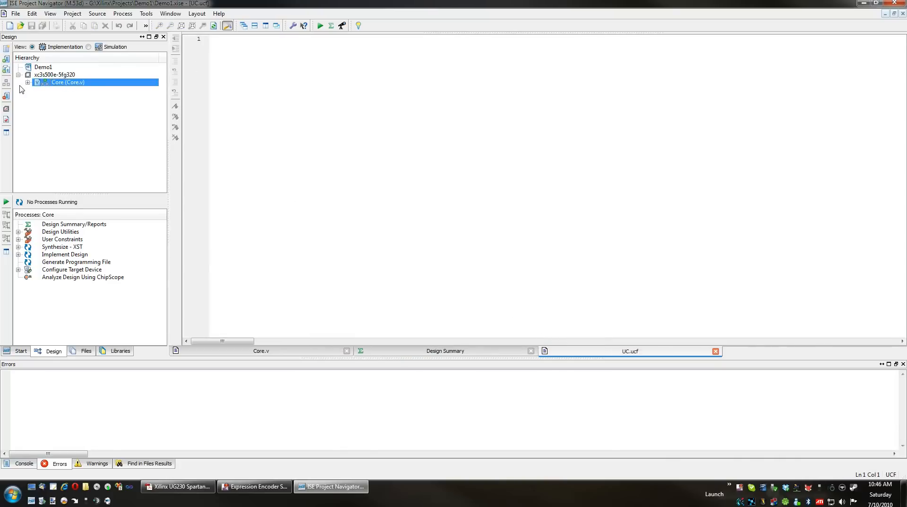
Expand Core to show UC.ucf, then switch to the Spartan-3E user guide UG230
double_click(67, 81)
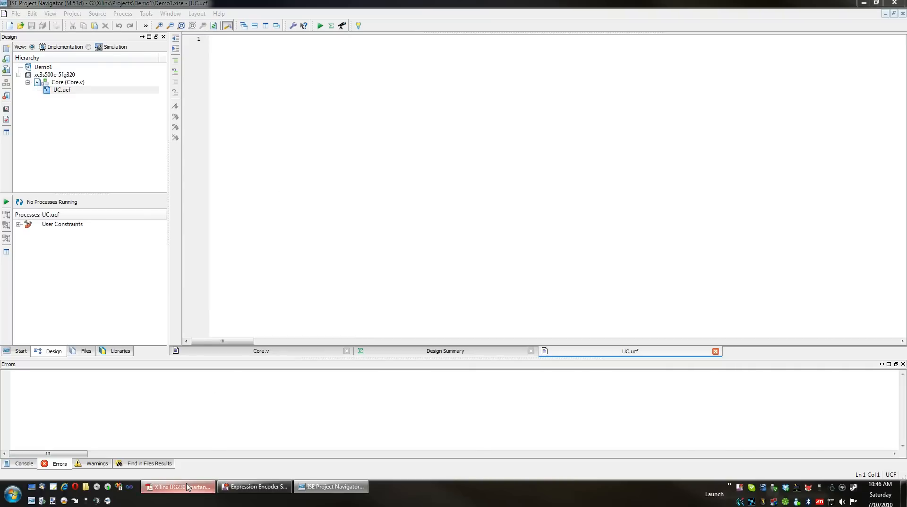
click(179, 486)
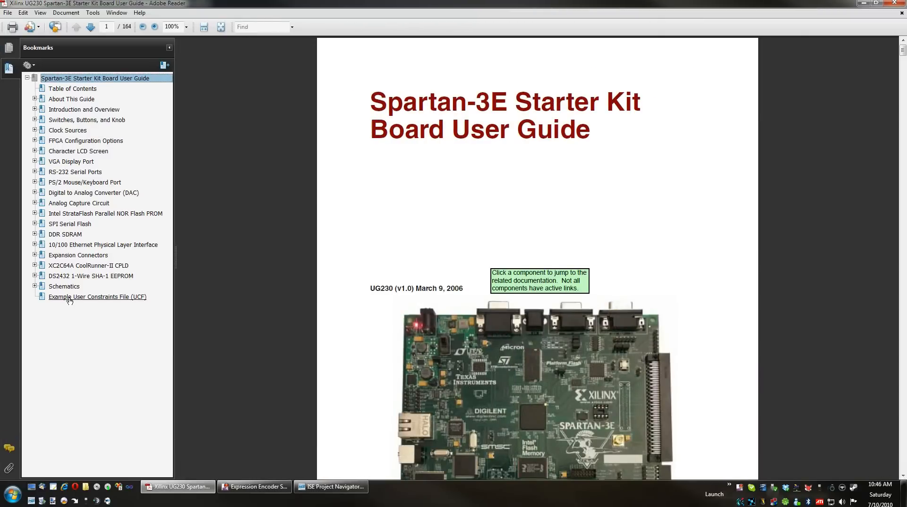
Select the CLK_50MHZ LOC "C9" line on the guide's example UCF page
click(98, 296)
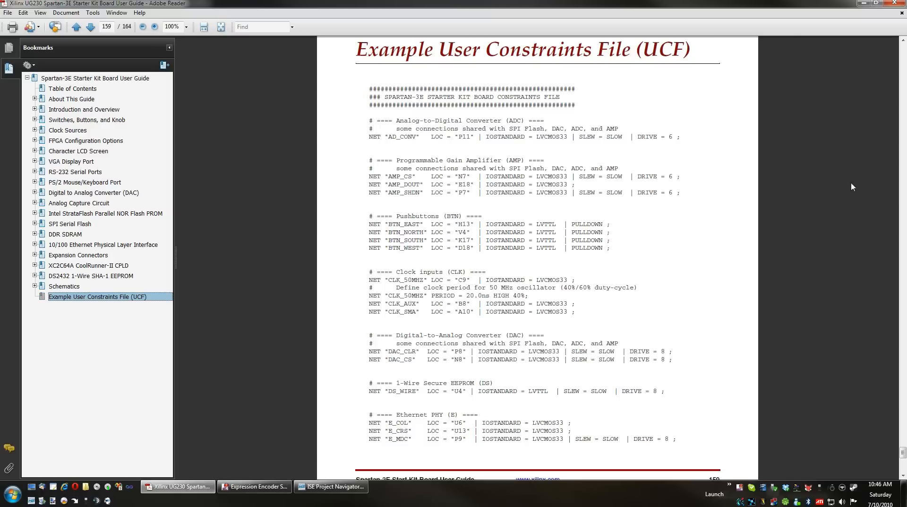
mouse_move(815, 399)
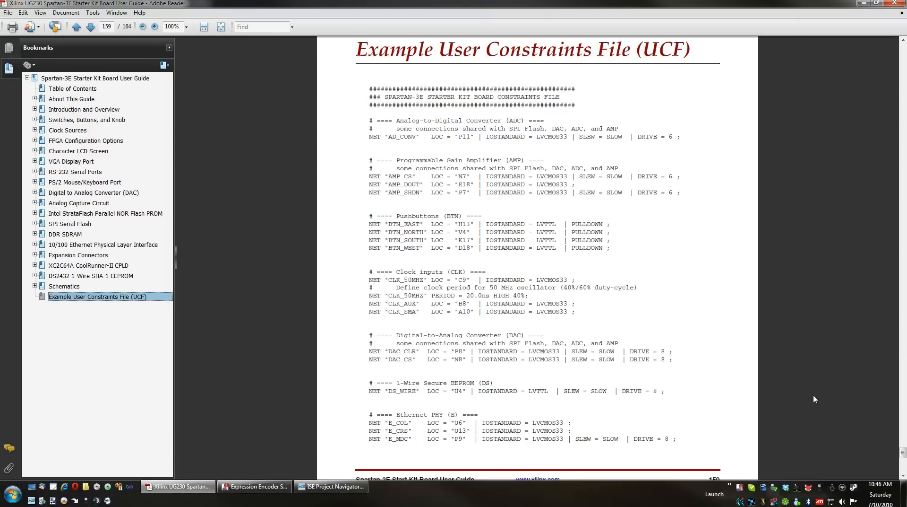
mouse_move(510, 232)
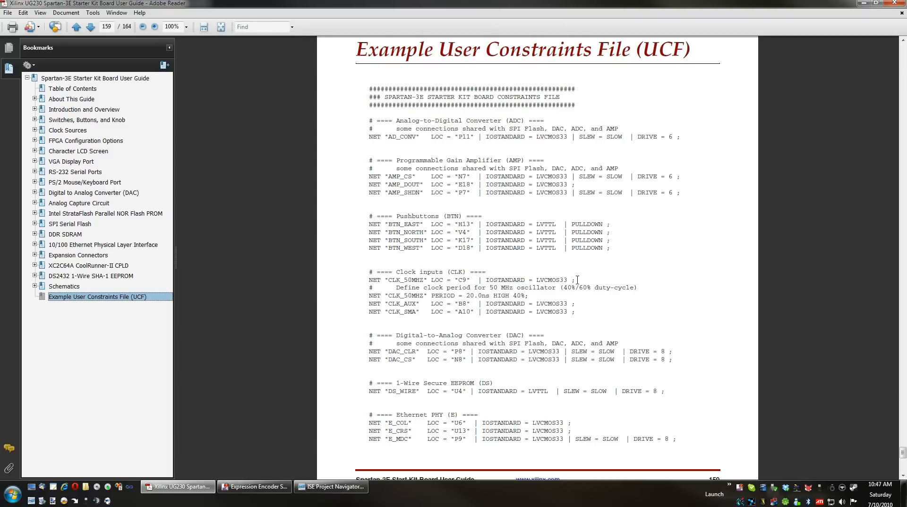
drag(369, 280, 577, 279)
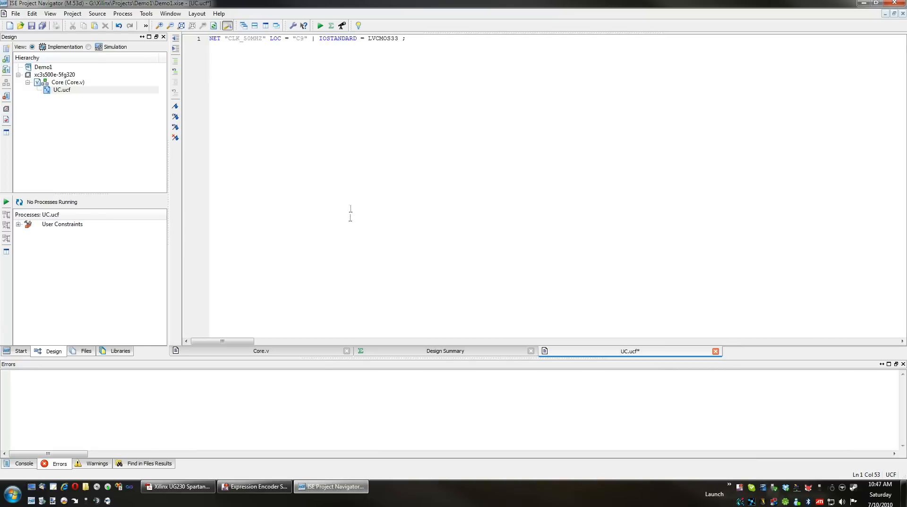
Add the 20 ns CLK_50MHZ PERIOD line from the guide into UC.ucf
key(BackSpace)
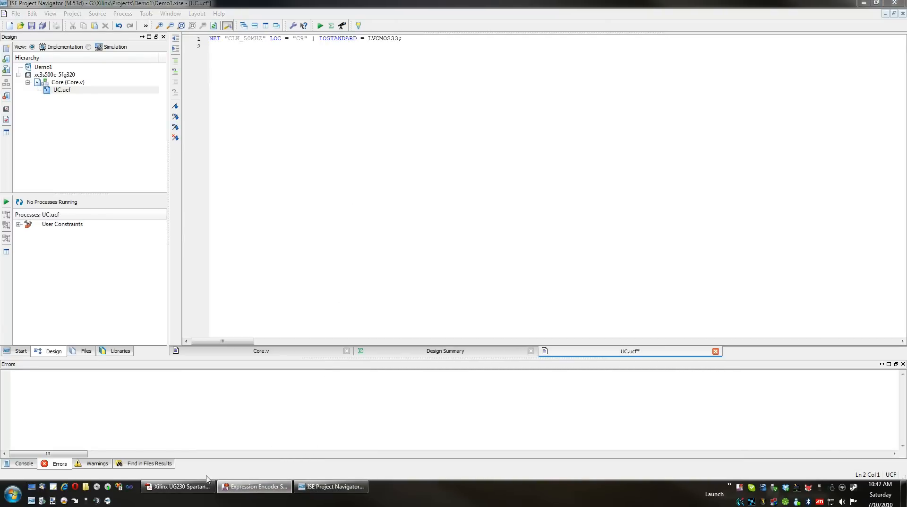
click(179, 486)
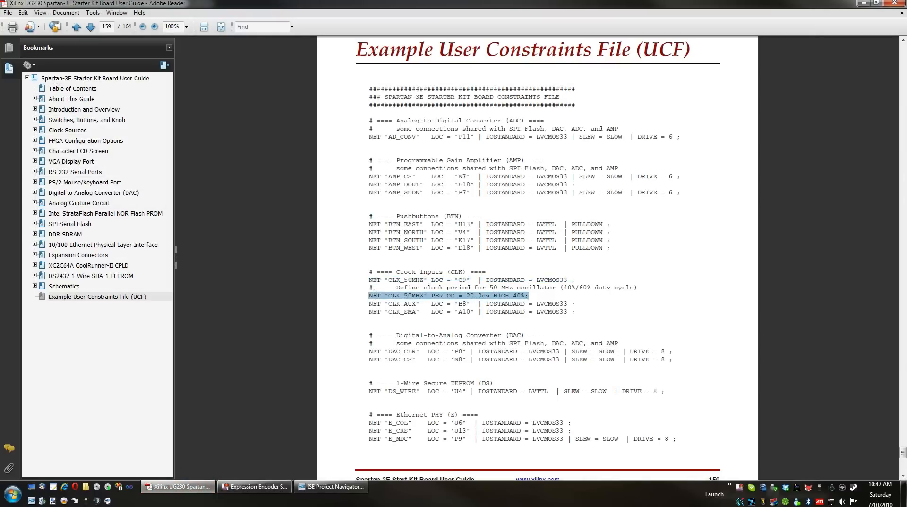
click(330, 486)
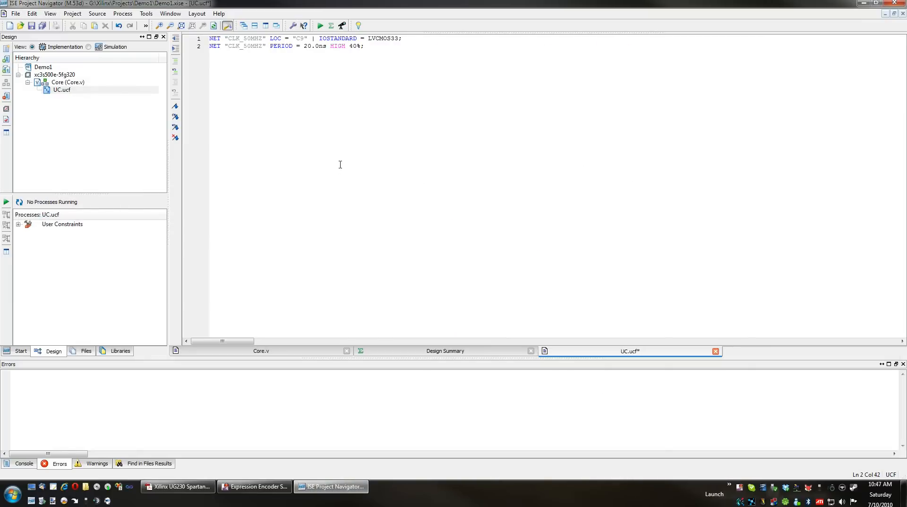
Rename the net CLK_50MHZ to clk on both constraint lines
double_click(244, 38)
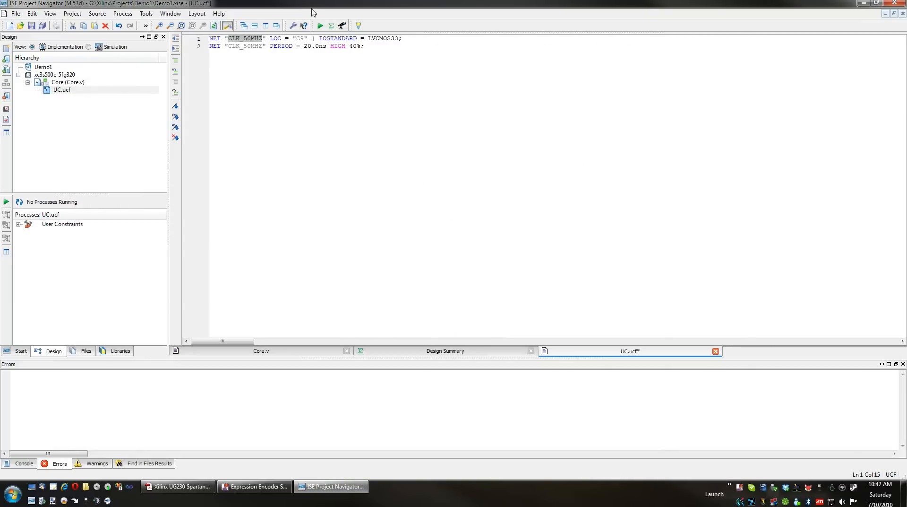
text(clk)
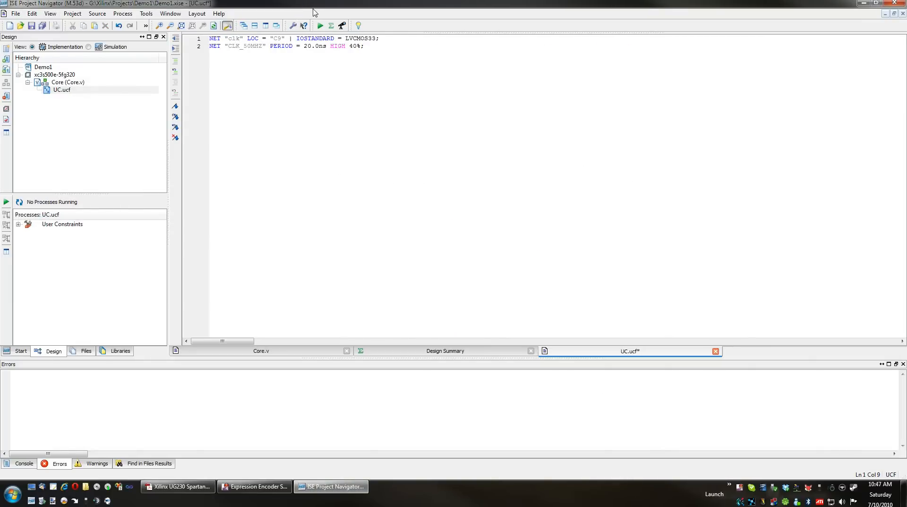
double_click(232, 38)
text(clk)
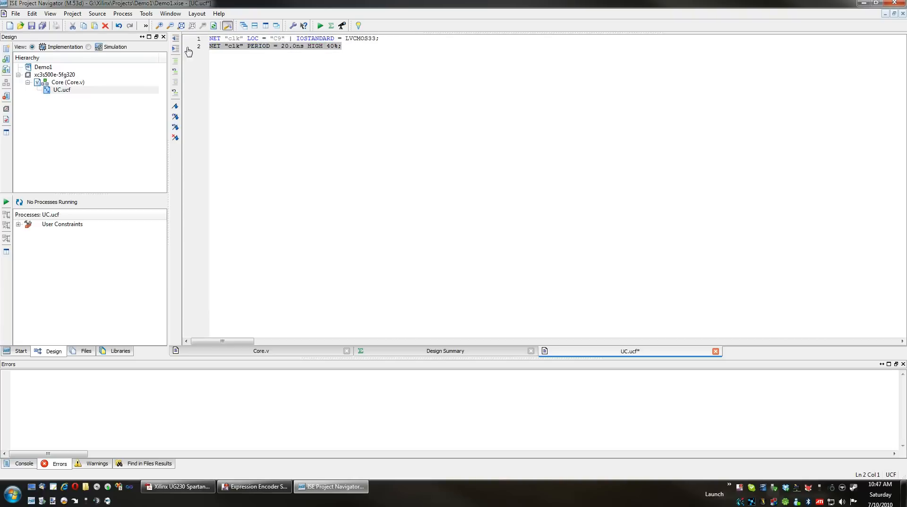
click(237, 46)
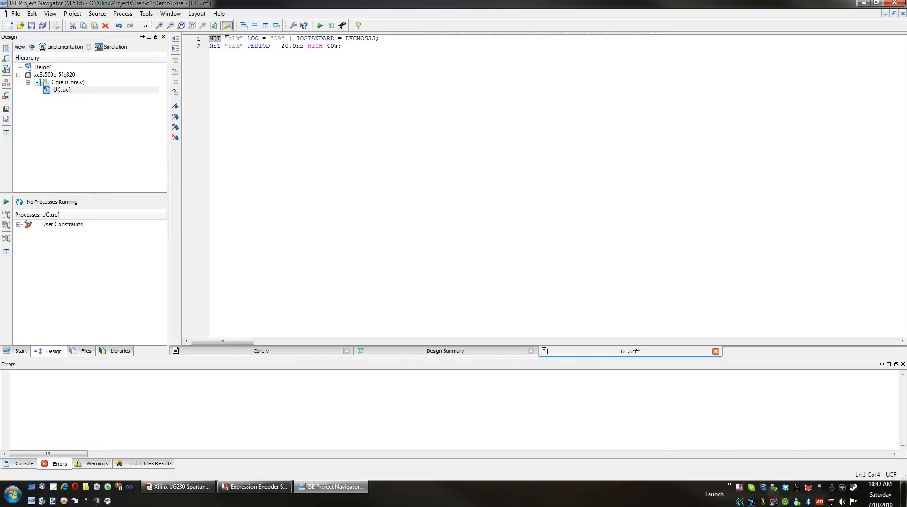
click(234, 46)
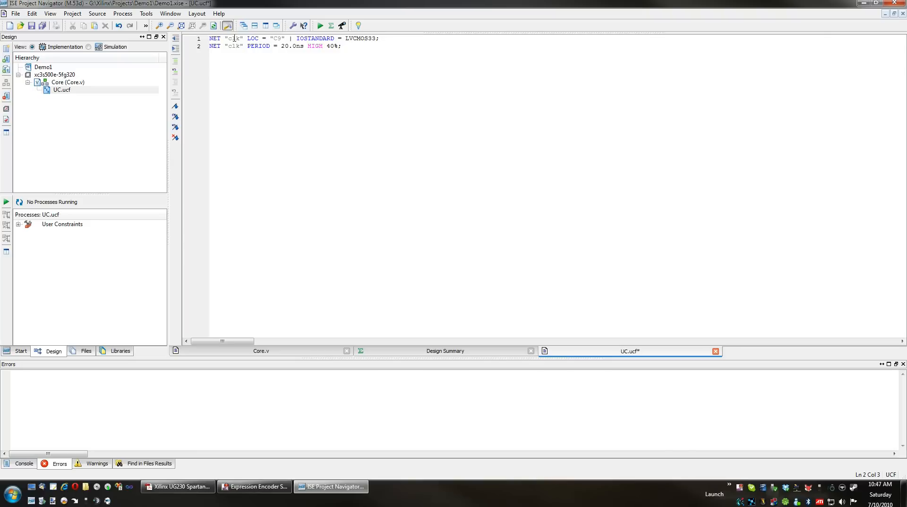
click(244, 38)
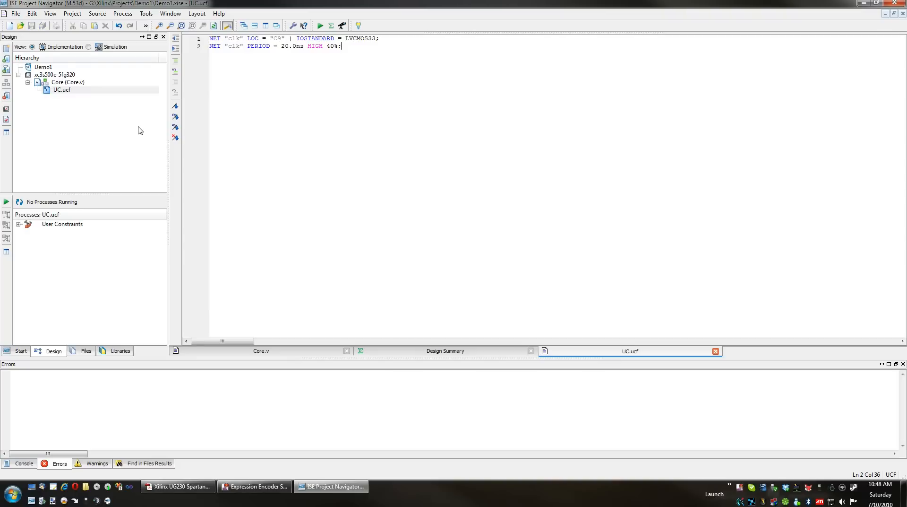
mouse_move(71, 90)
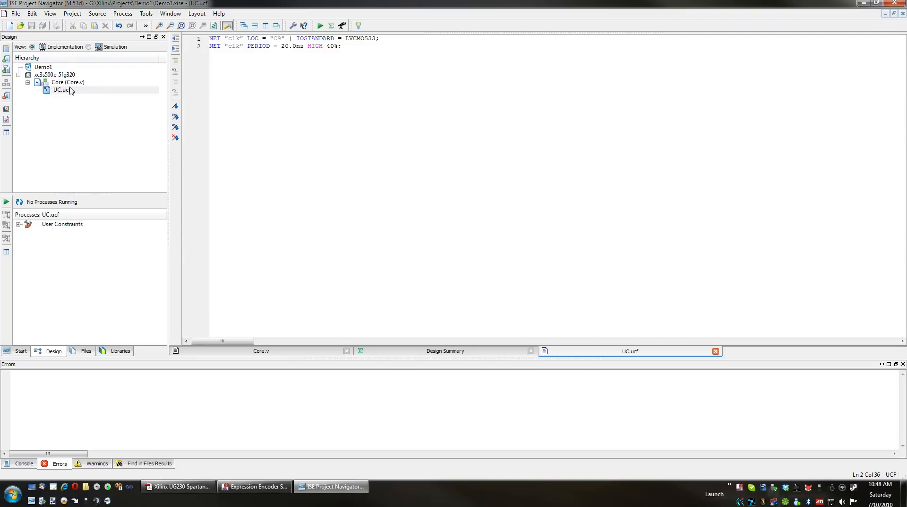
Check Core.v's clk input, then set Core as the top module from its Hierarchy context menu
click(67, 82)
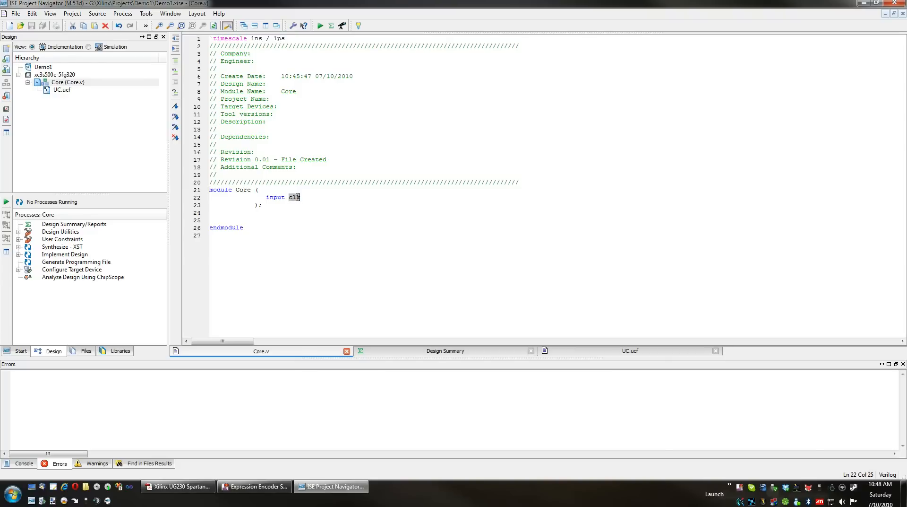
click(67, 82)
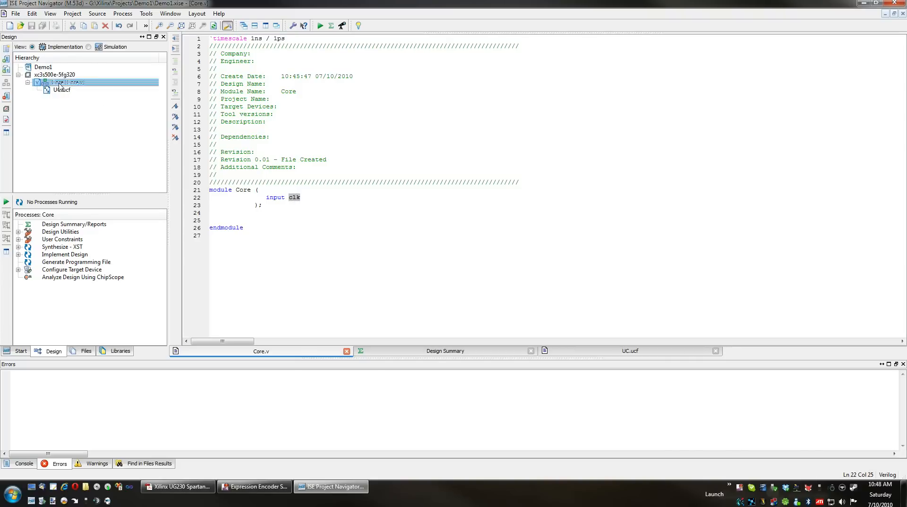
right_click(63, 82)
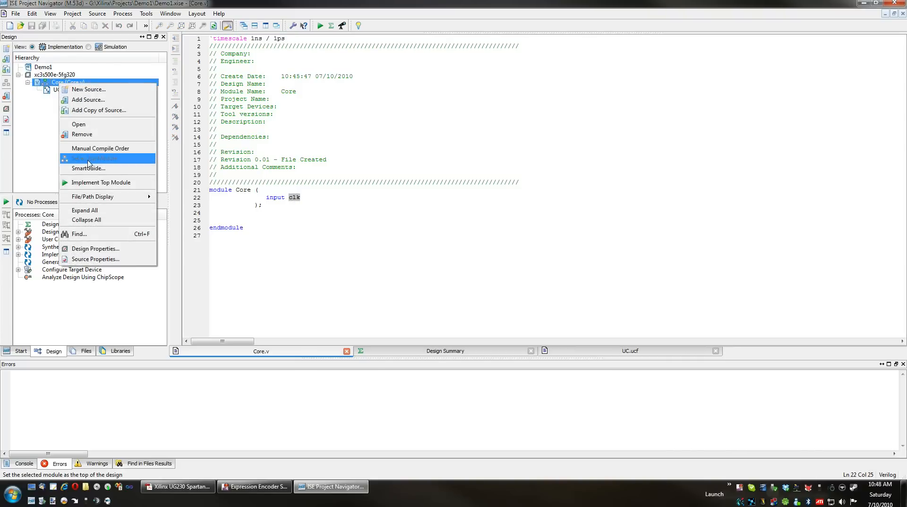
click(93, 157)
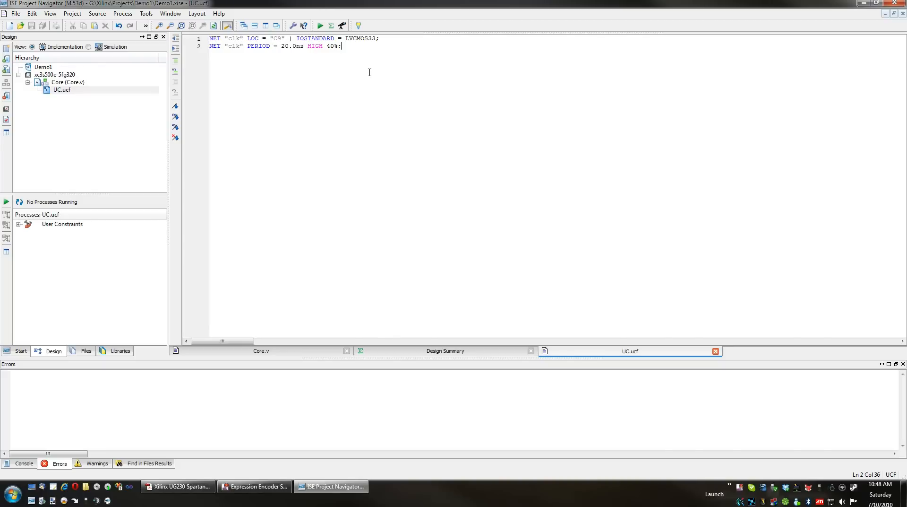
Add blank lines in UC.ucf and Core.v while browsing the Spartan-3E board guide
key(Enter)
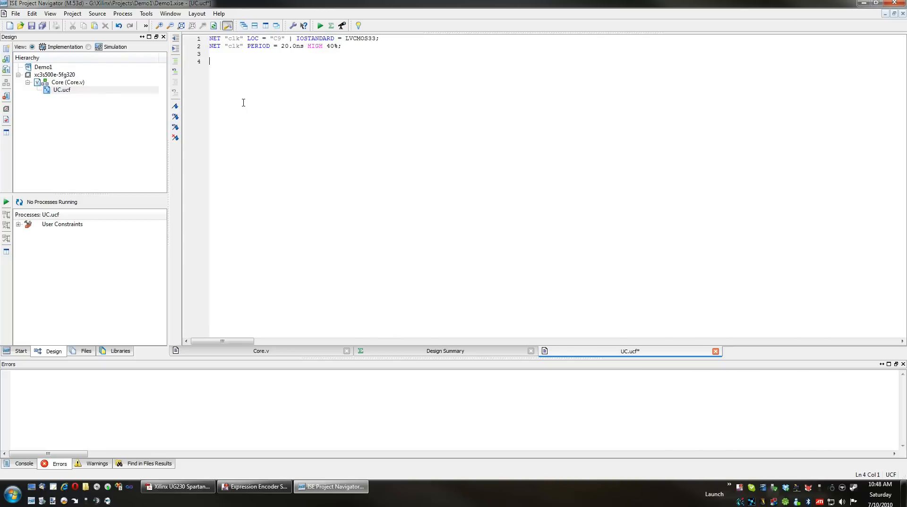
click(260, 350)
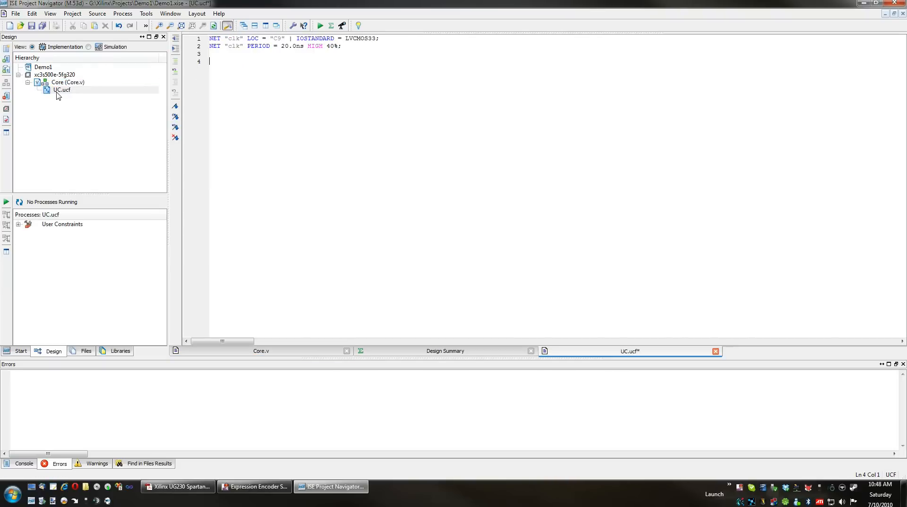
click(178, 486)
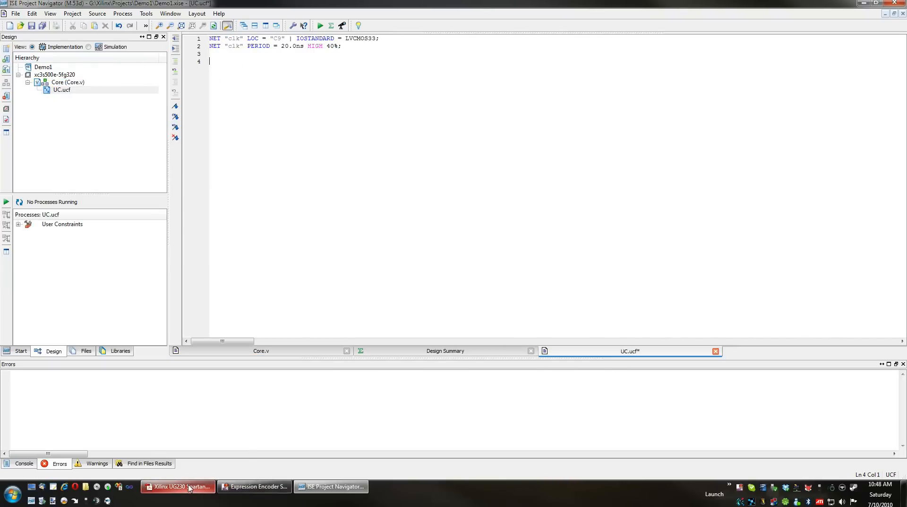
click(178, 486)
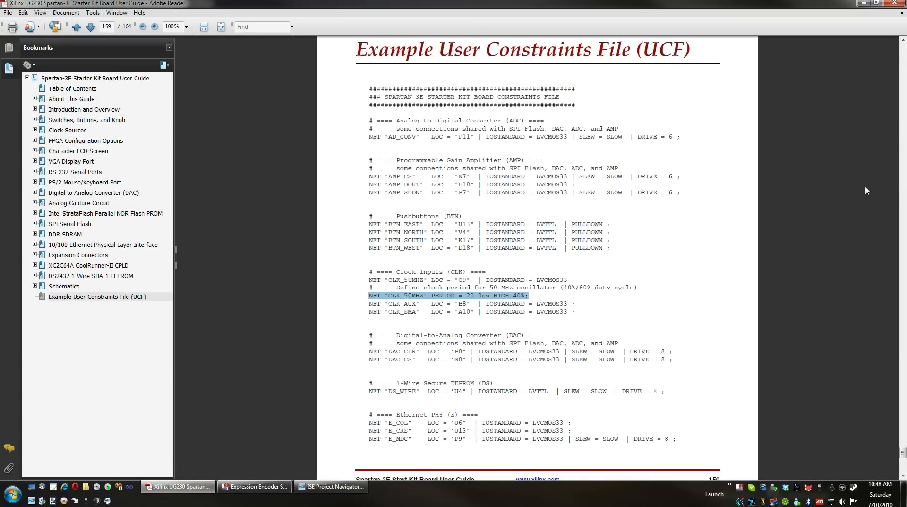
scroll(down, 3)
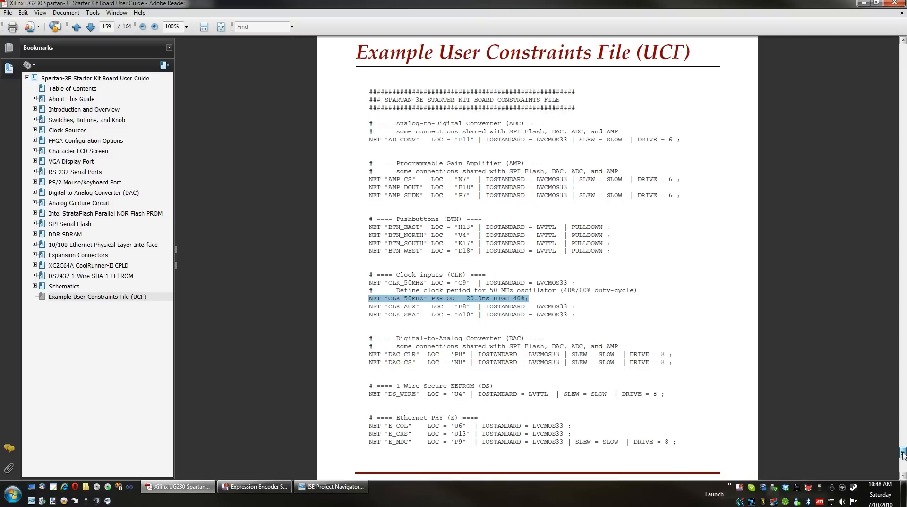
mouse_move(550, 384)
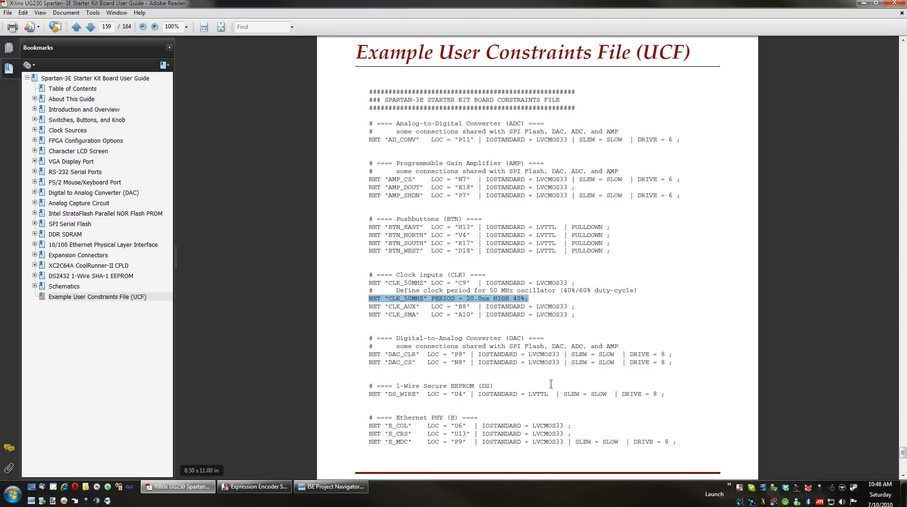
click(331, 486)
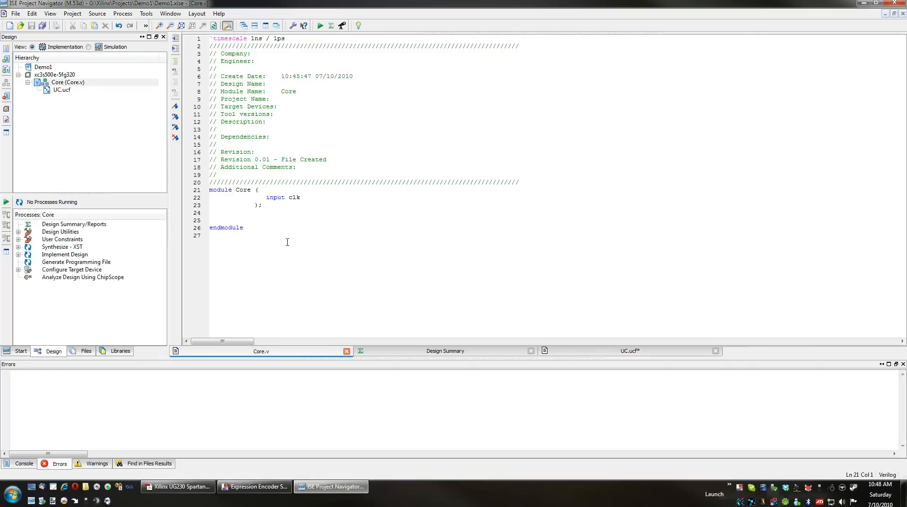
key(Enter)
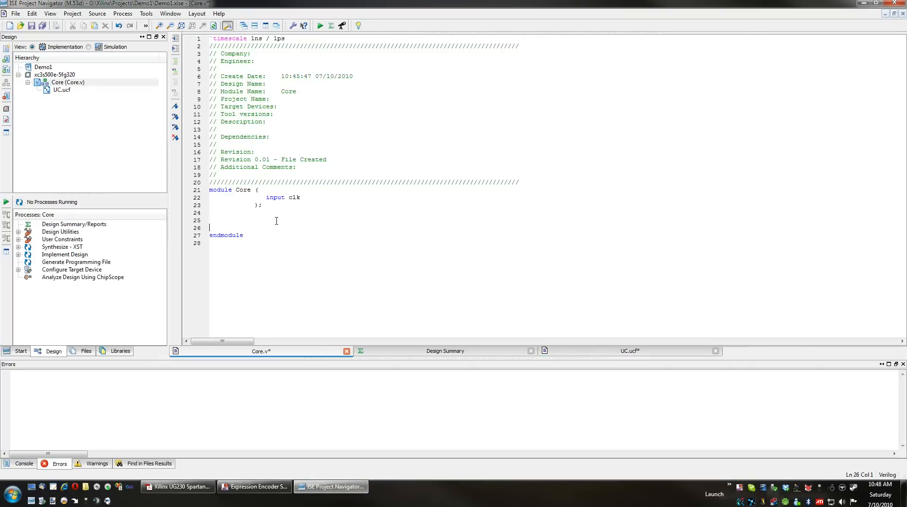
Copy the LED<0>–LED<5> NET constraint lines from the guide into UC.ucf
click(178, 486)
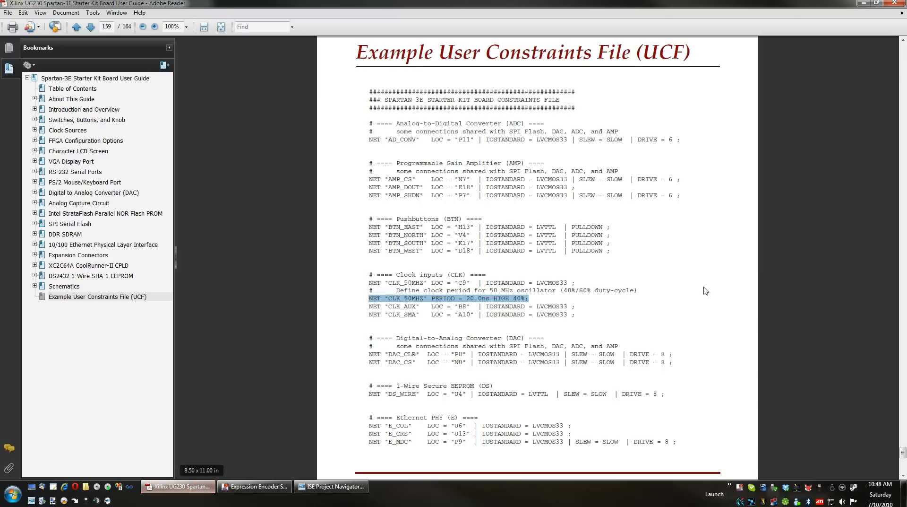
mouse_move(902, 453)
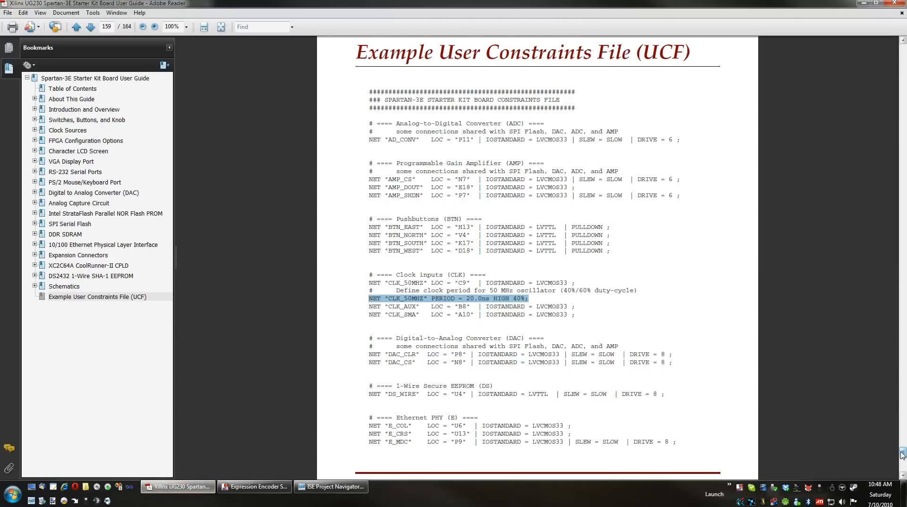
scroll(down, 3)
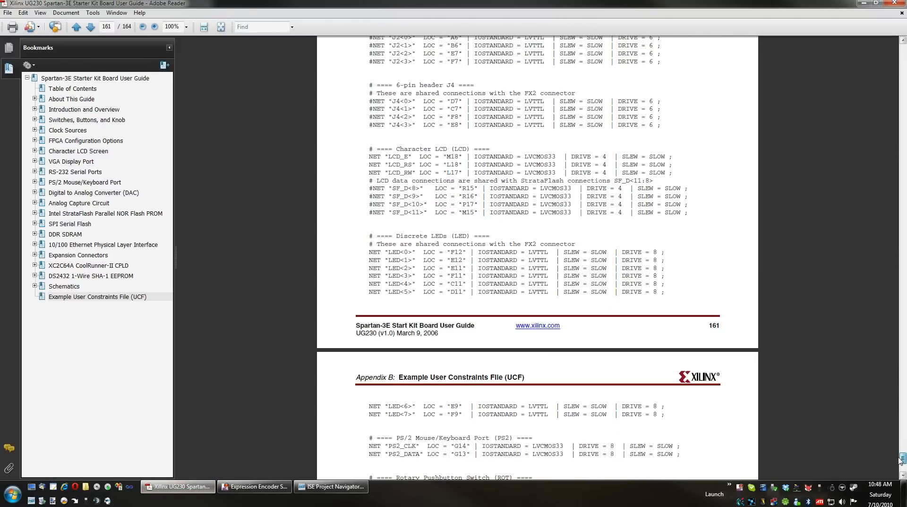
scroll(down, 3)
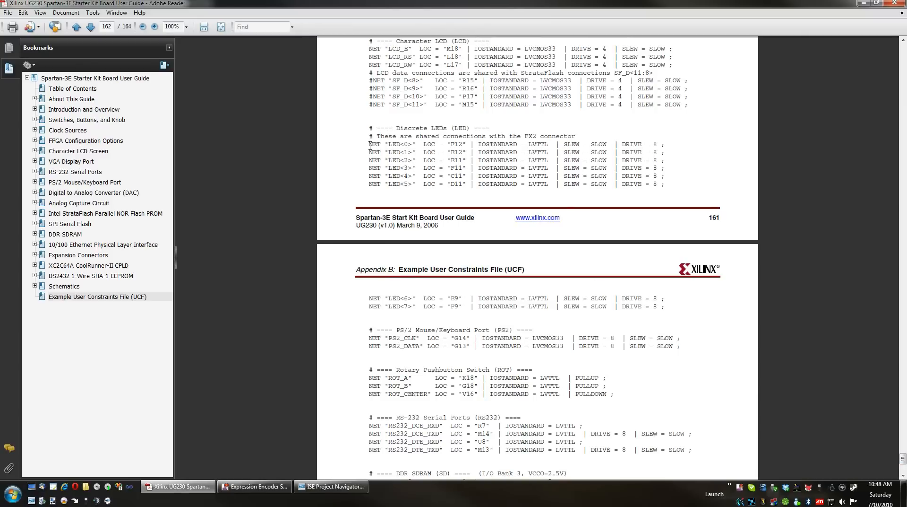
drag(371, 144, 666, 185)
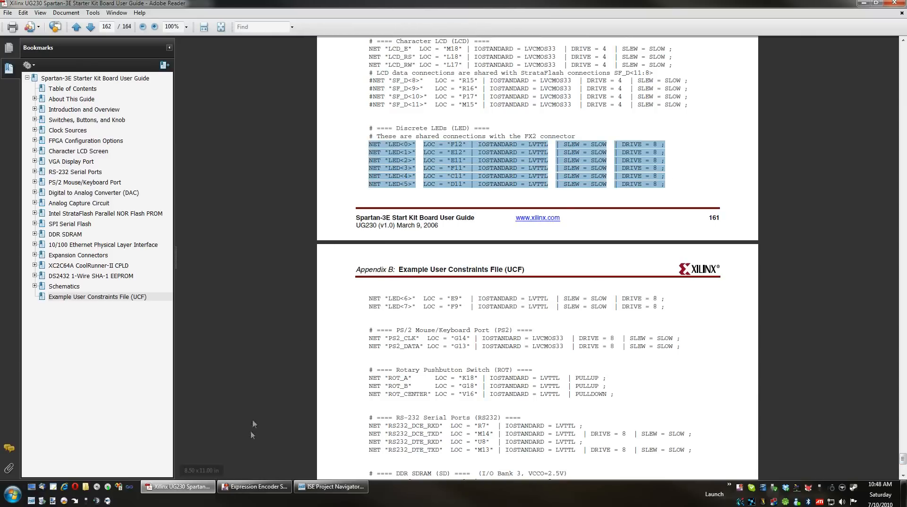
click(331, 486)
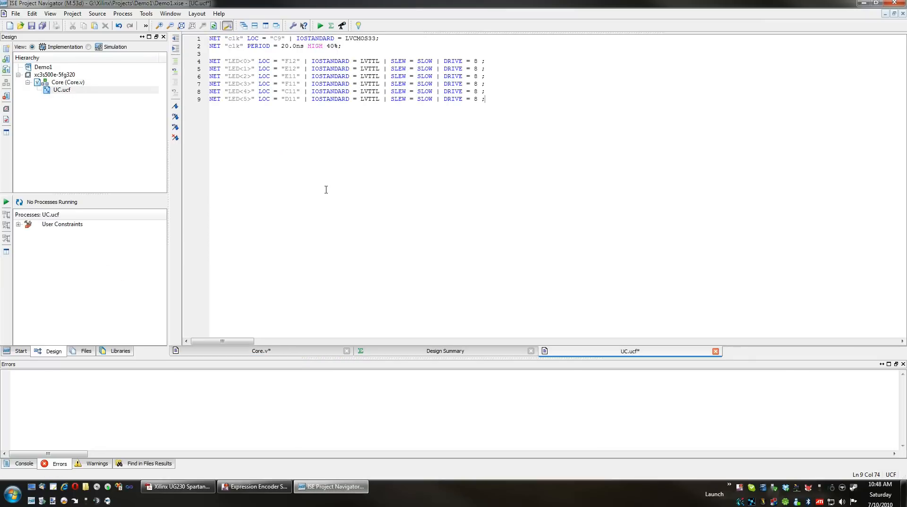
Copy the LED<6>, LED<7> and slide switch SW<0>–SW<3> constraint lines into UC.ucf
click(178, 486)
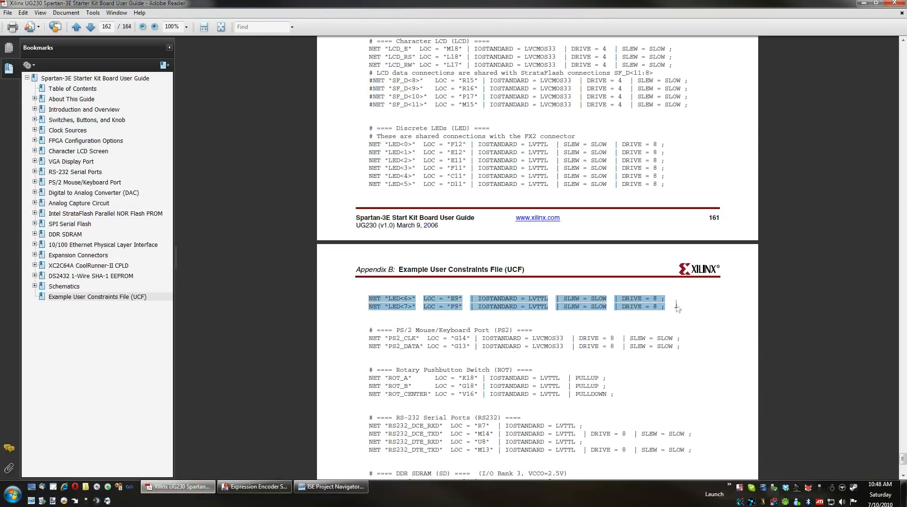
click(332, 486)
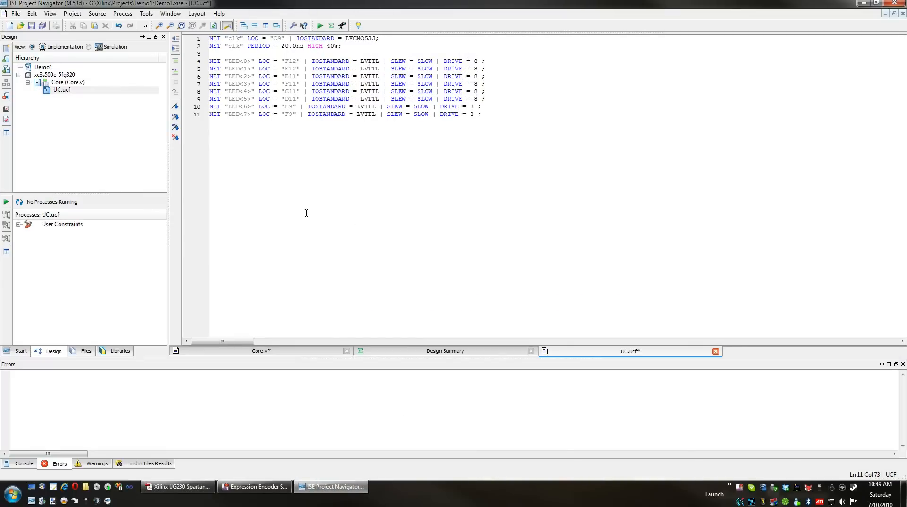
key(Enter)
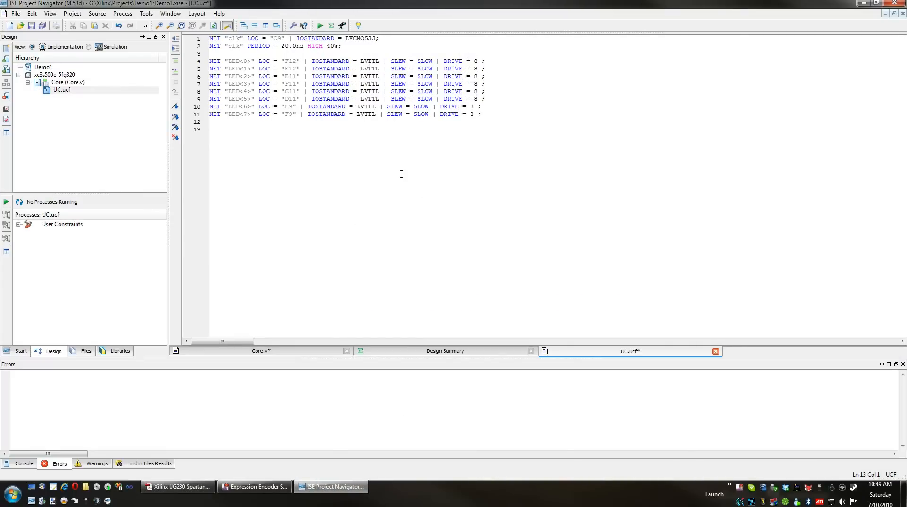
click(180, 486)
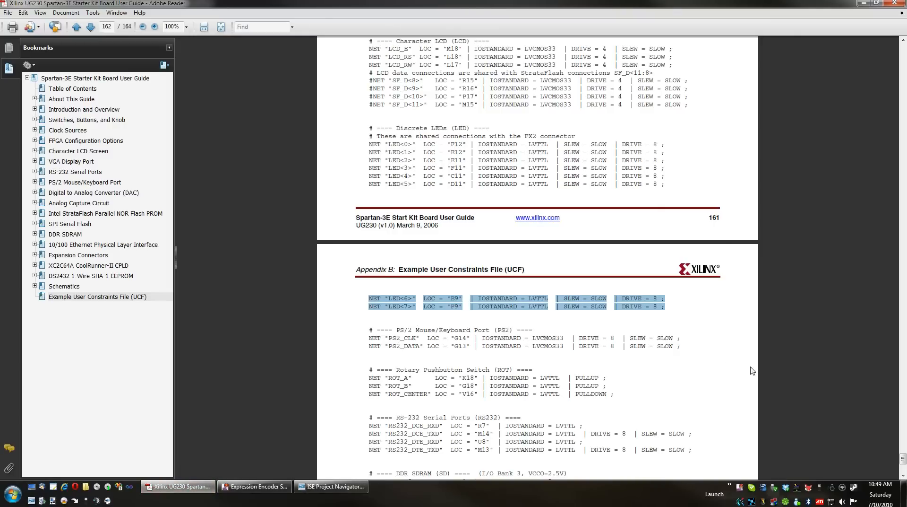
scroll(down, 3)
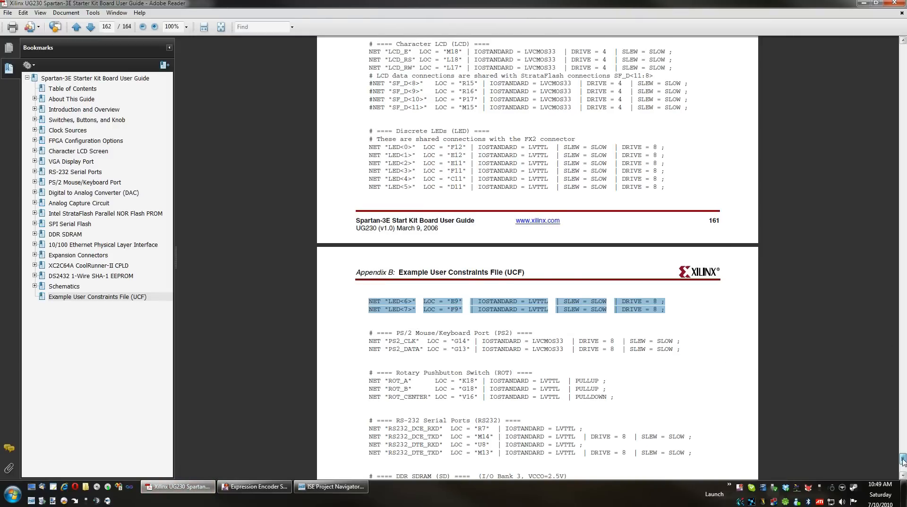
scroll(down, 3)
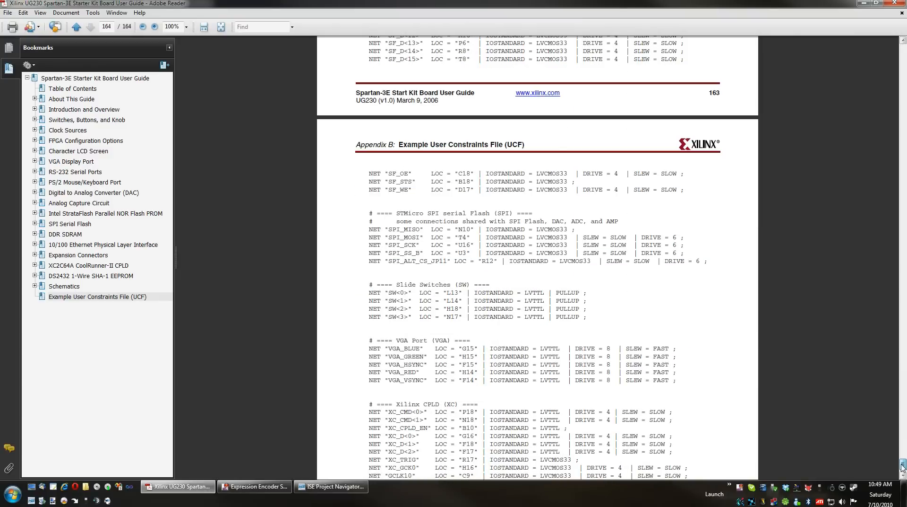
drag(369, 292, 584, 308)
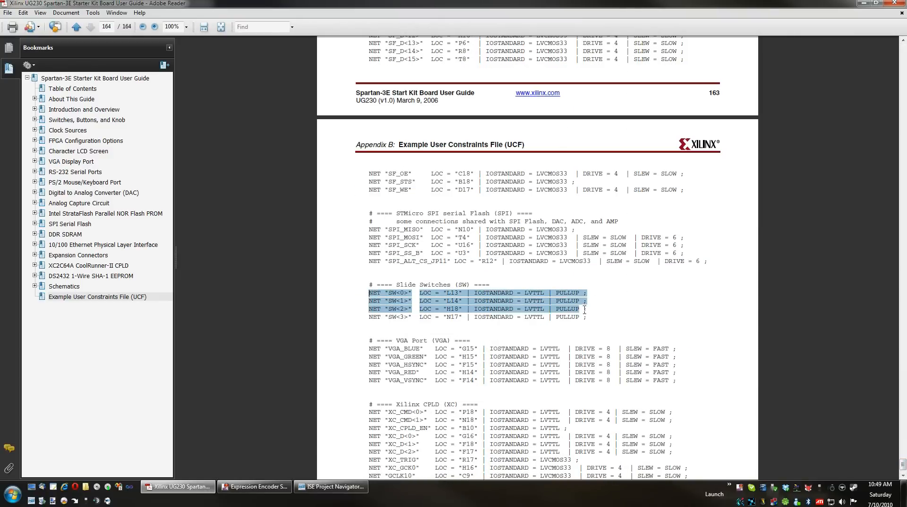
click(330, 486)
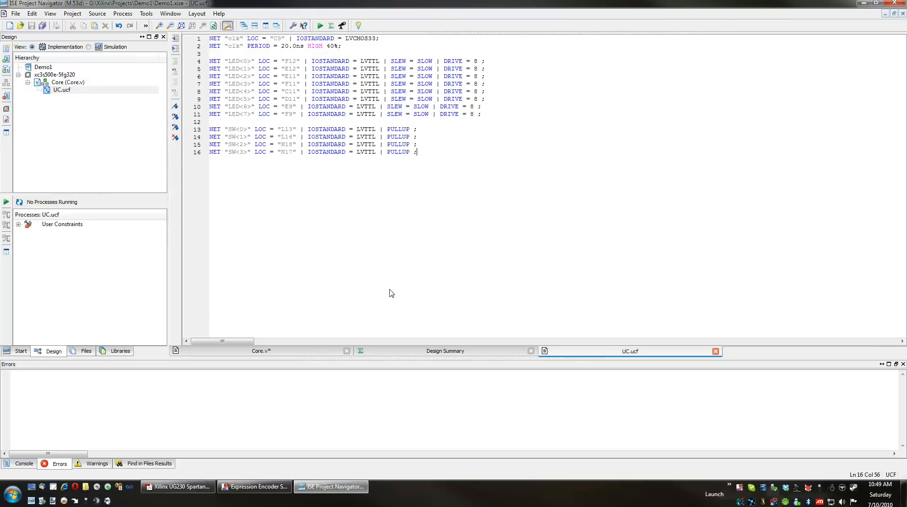
key(enter)
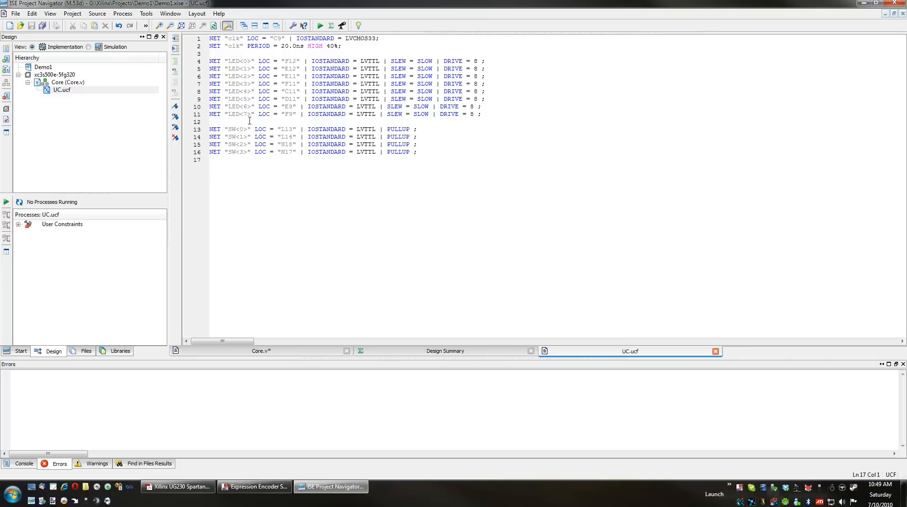
mouse_move(230, 144)
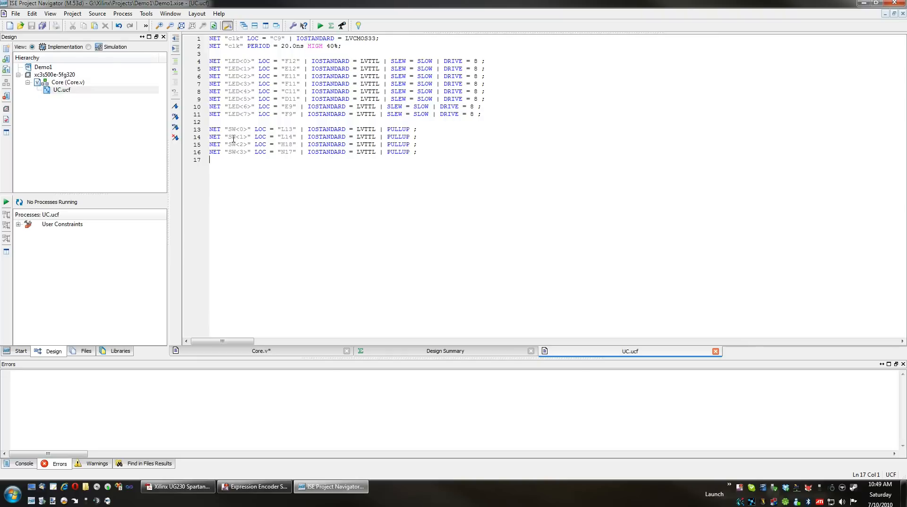
click(304, 61)
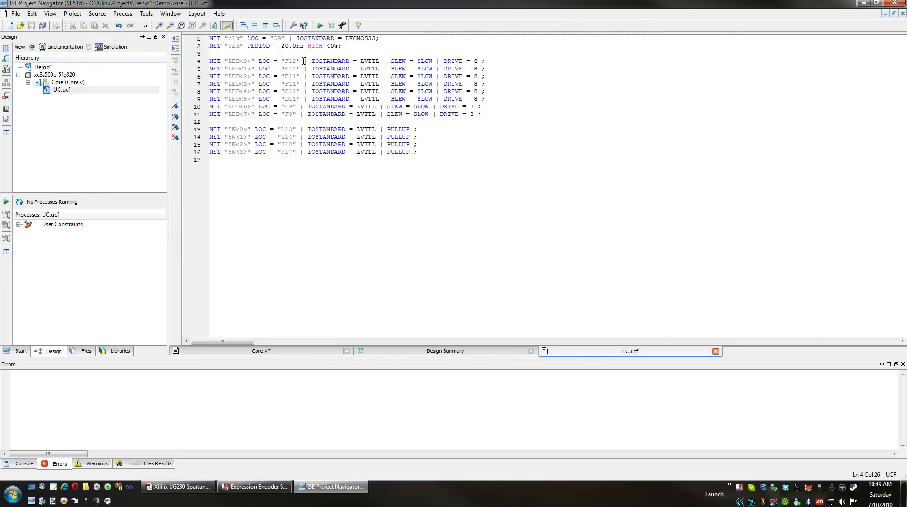